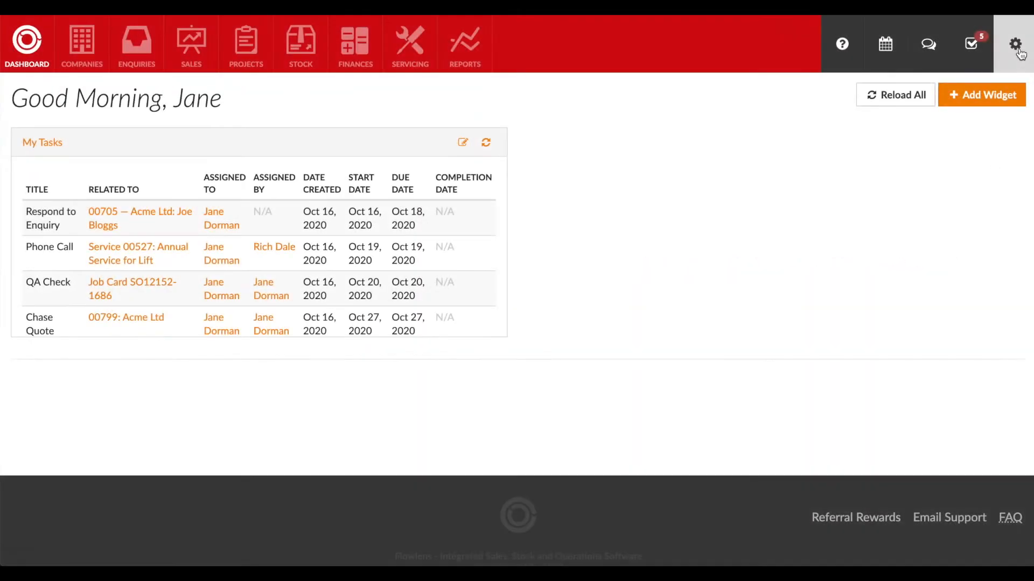
pyautogui.click(1017, 44)
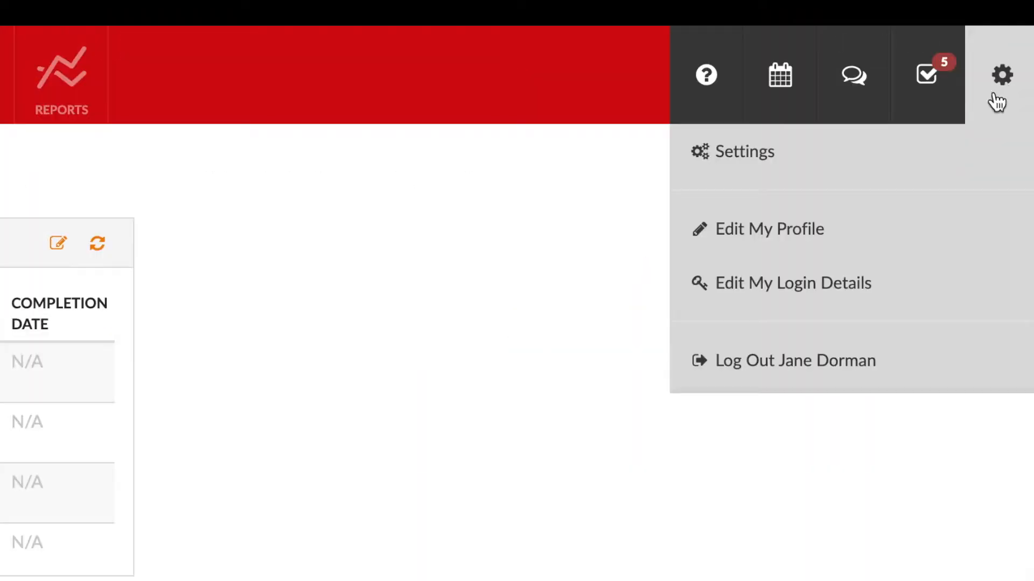
pyautogui.click(770, 229)
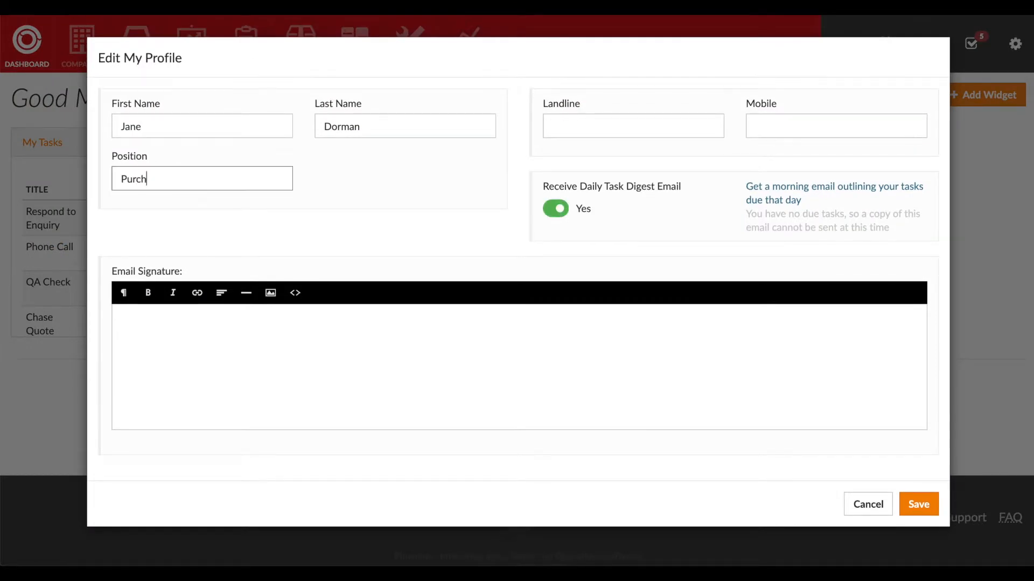
pyautogui.write('012312301231')
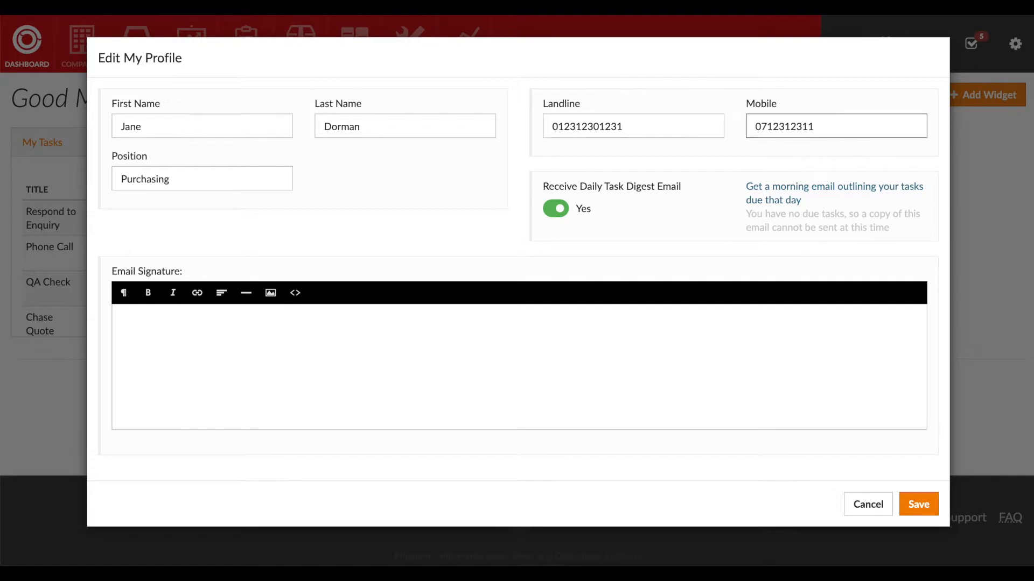
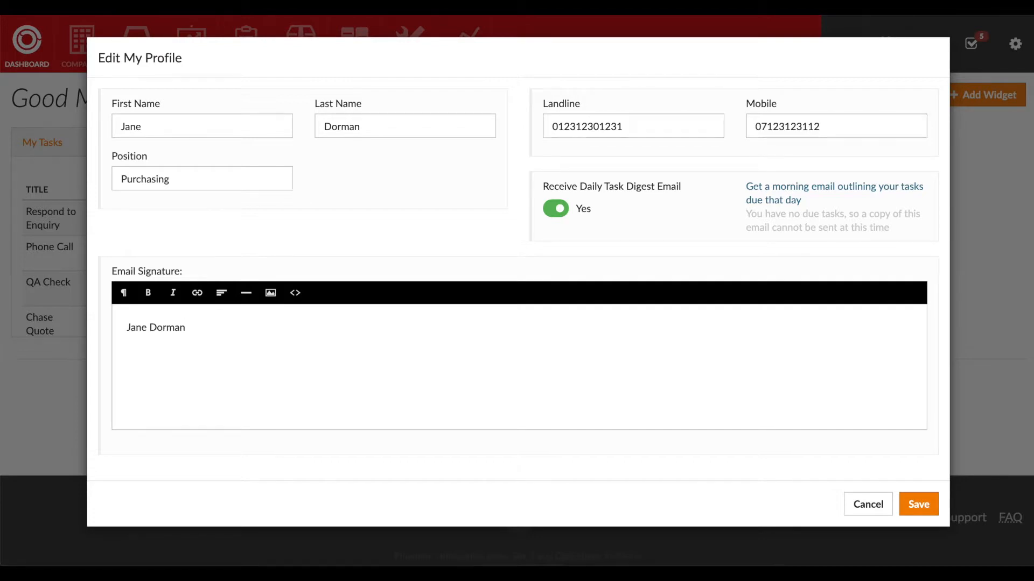
pyautogui.write('Purchasing')
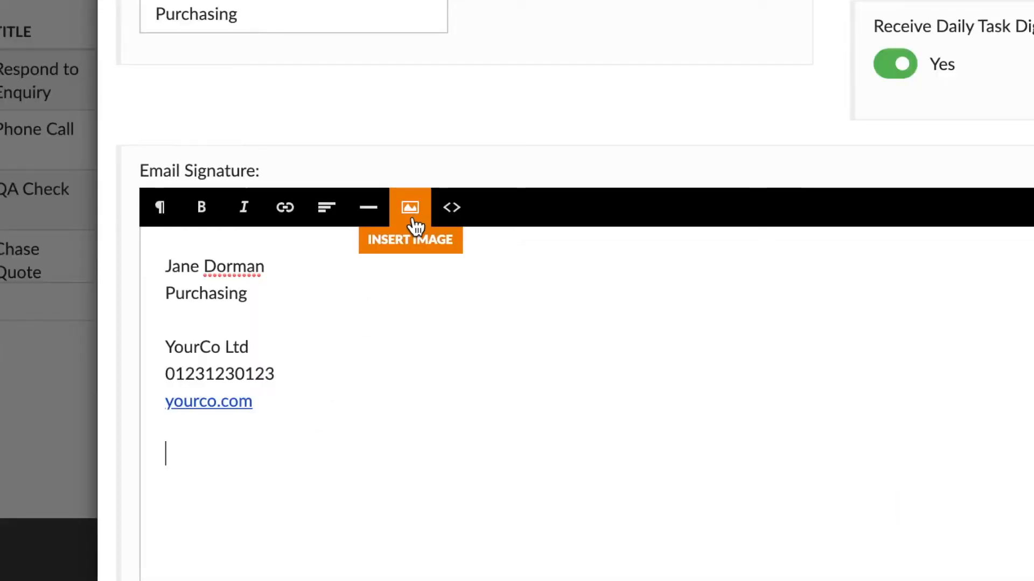
pyautogui.click(409, 207)
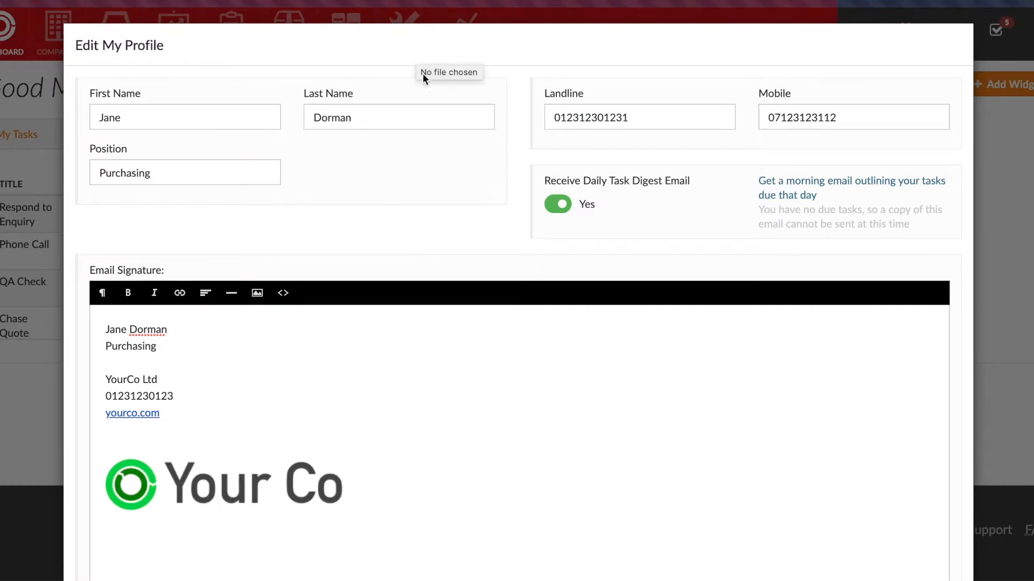
pyautogui.scroll(-3)
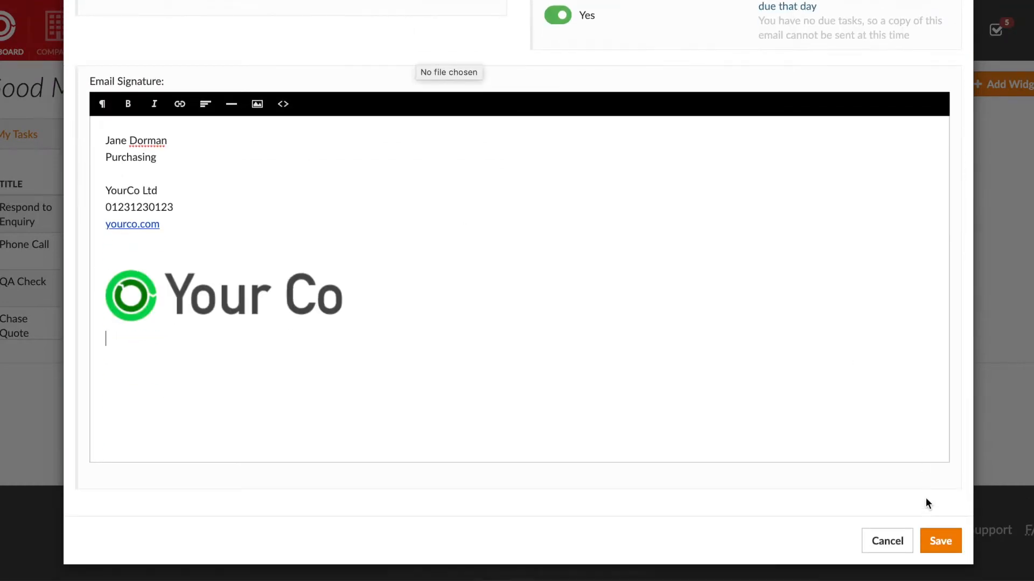
pyautogui.click(939, 541)
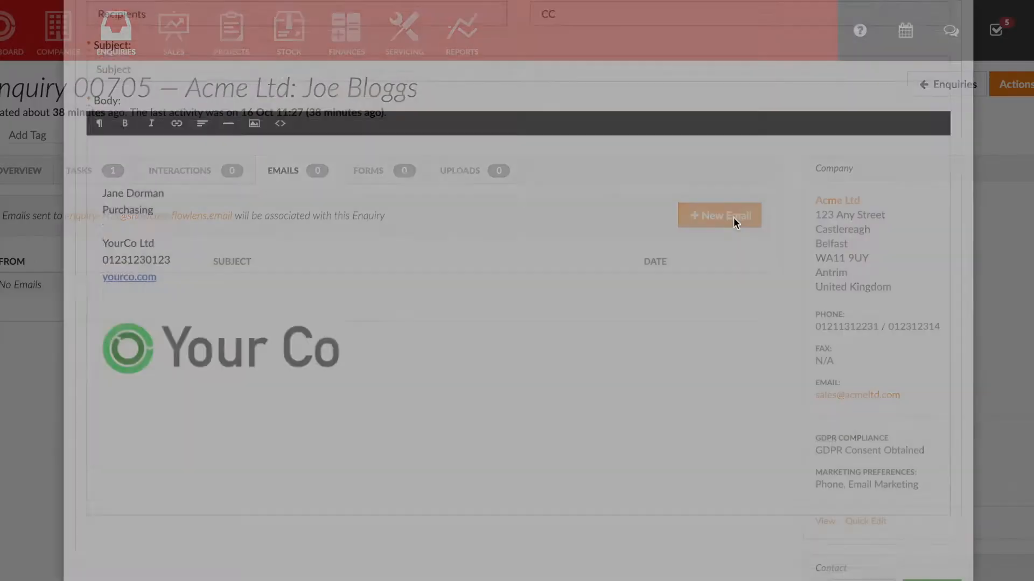
# Step: Switch Receive Daily Task Digest Email to Yes in Edit My Profile
pyautogui.click(718, 215)
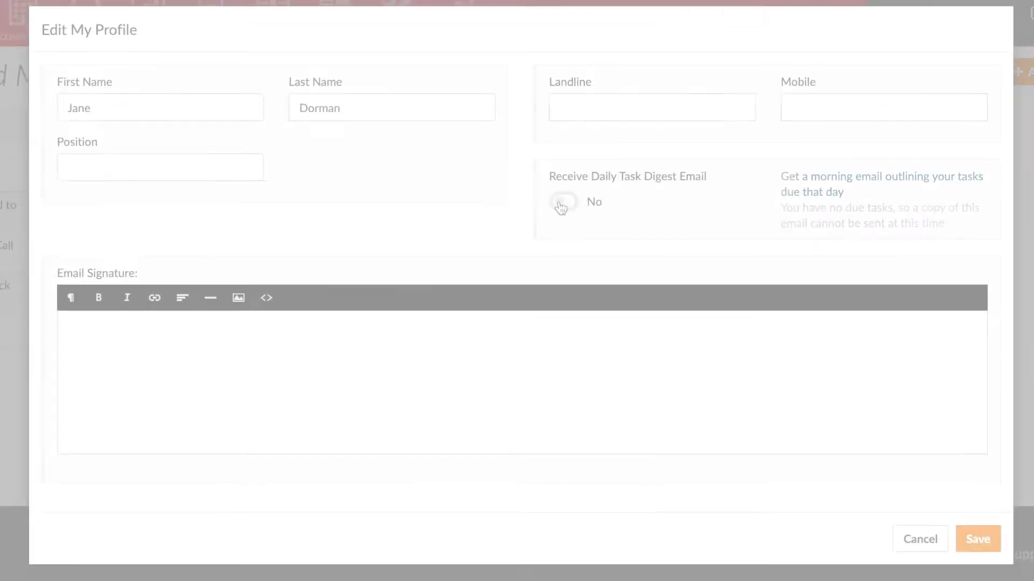
pyautogui.click(561, 202)
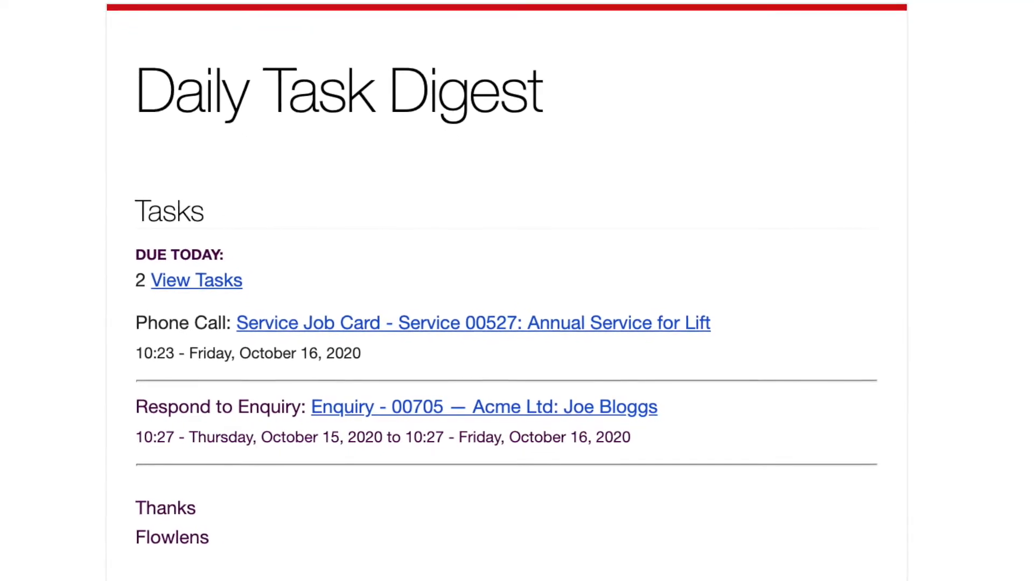
# Step: Open My Tasks and scroll through tasks with their related records and dates
pyautogui.click(196, 279)
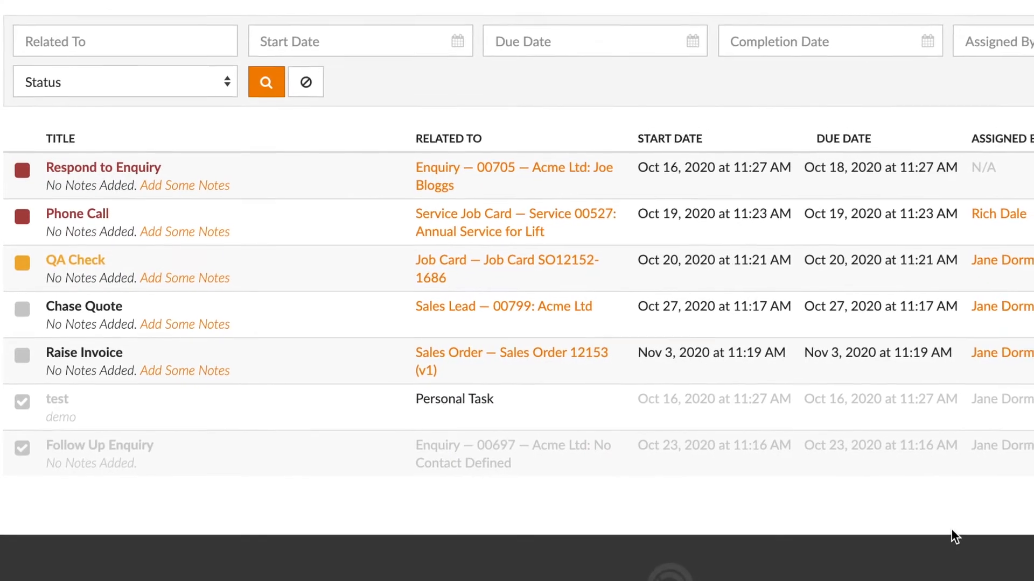
pyautogui.scroll(-3)
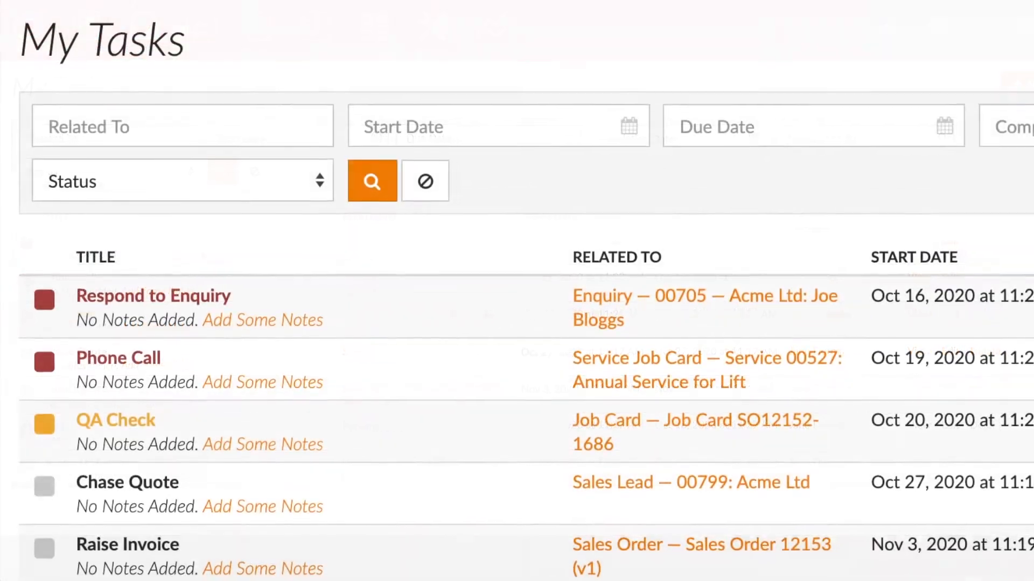
pyautogui.scroll(-3)
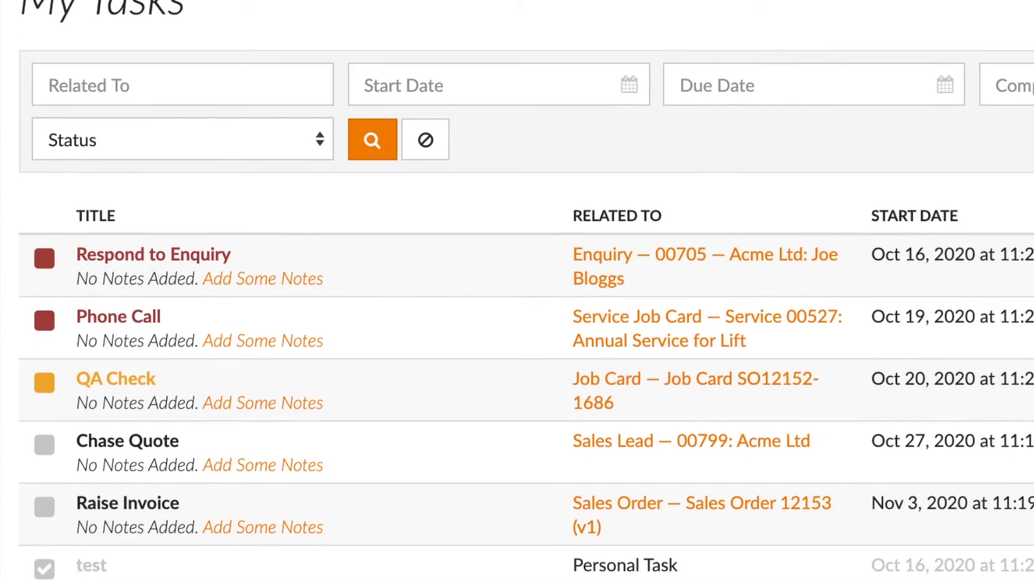
pyautogui.scroll(-3)
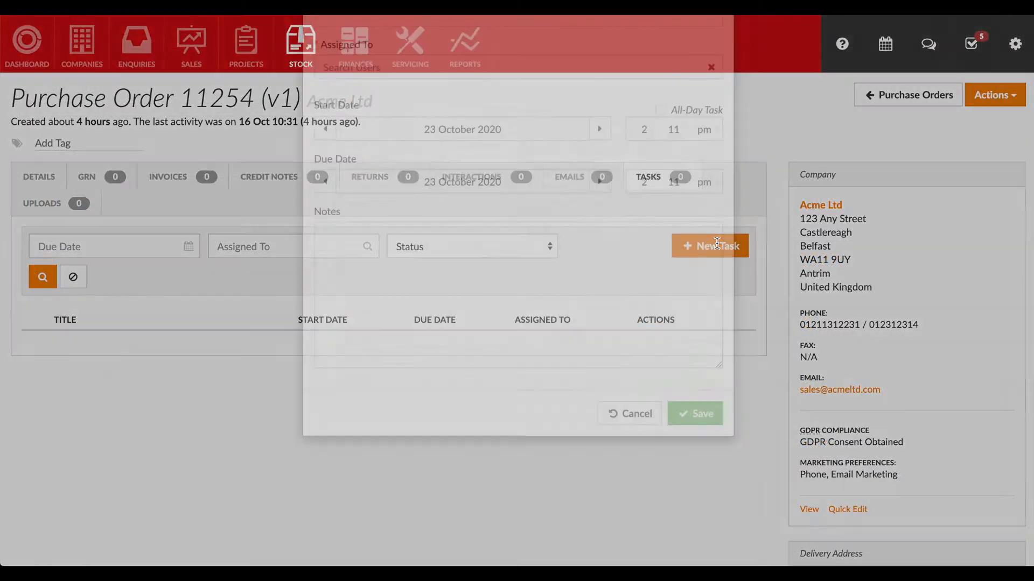
pyautogui.click(710, 246)
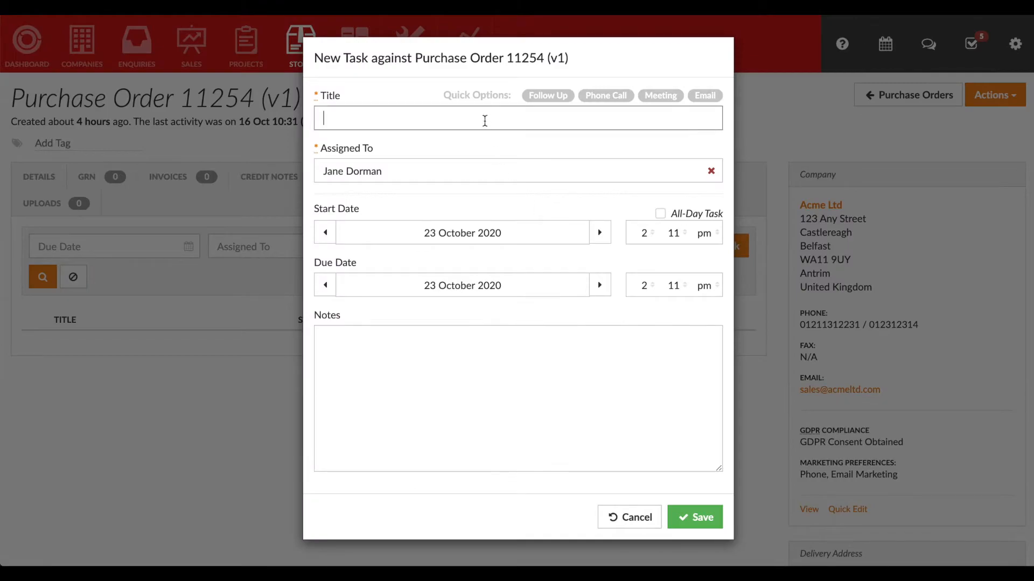
pyautogui.write('check delivery ti')
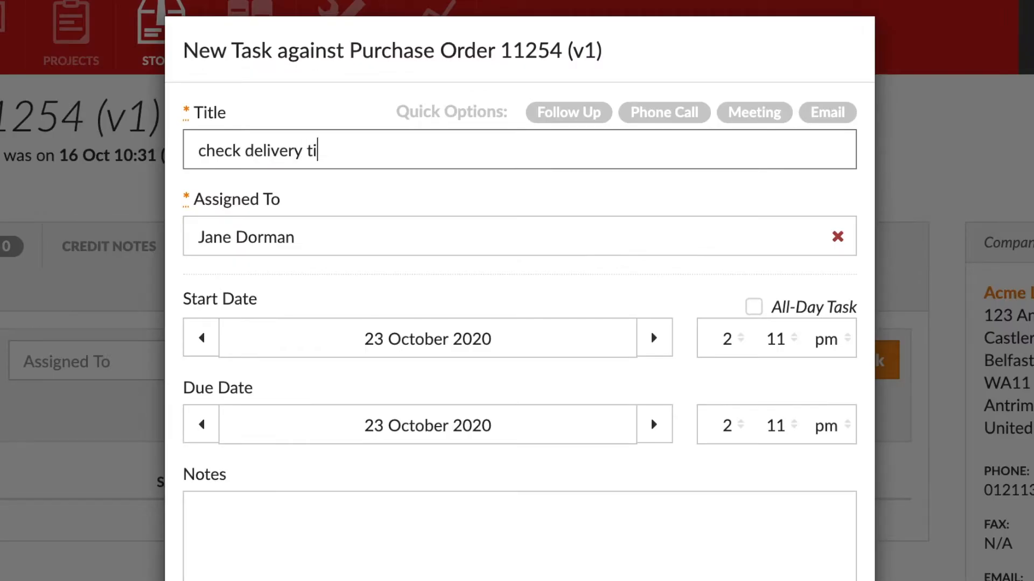
pyautogui.write('pad')
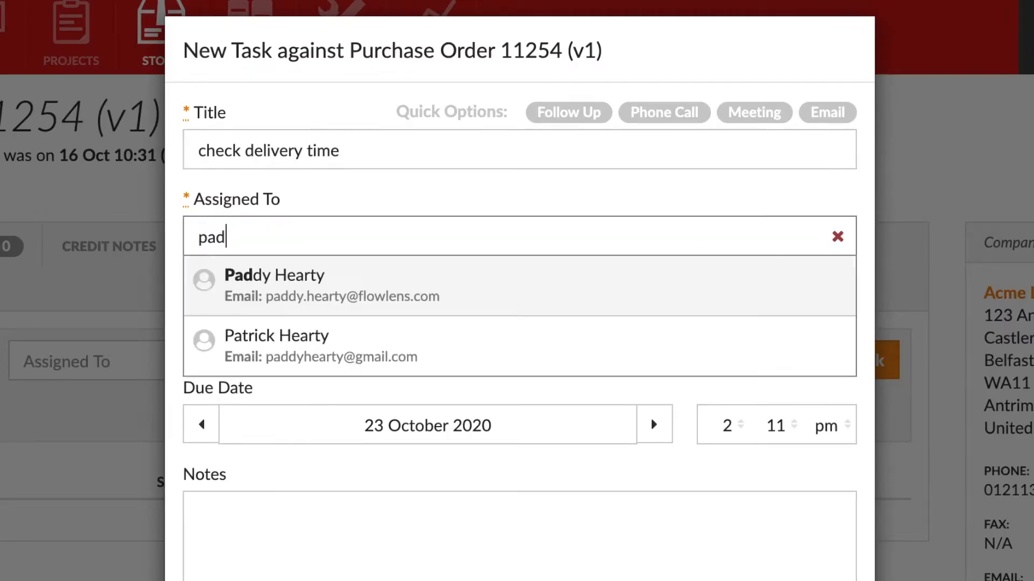
pyautogui.click(274, 286)
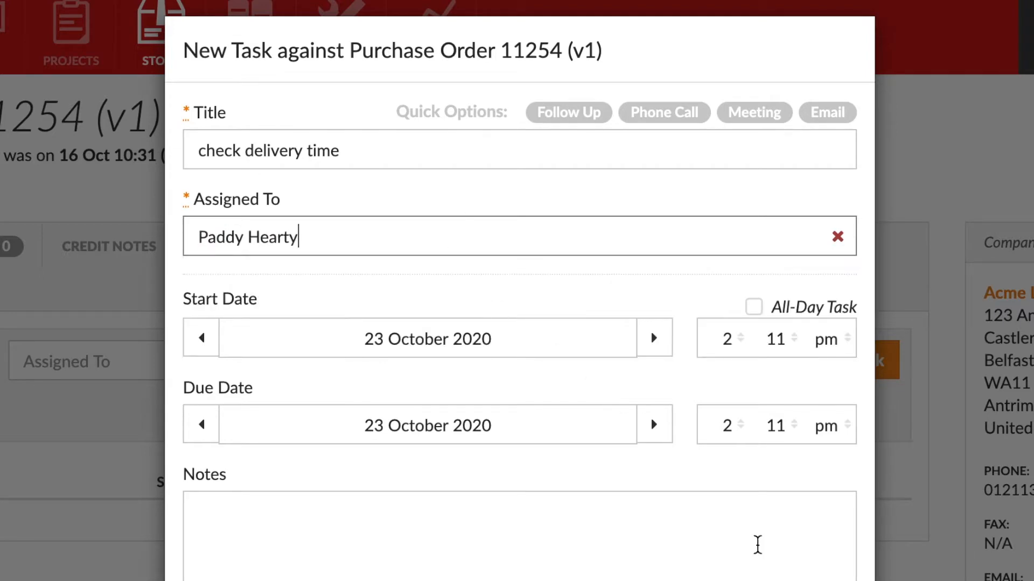
pyautogui.click(426, 339)
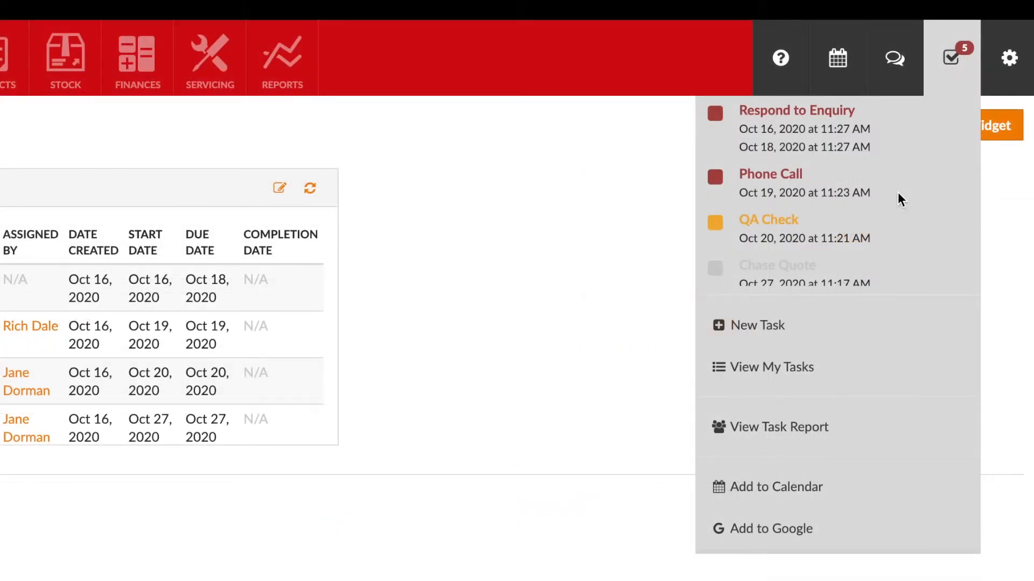
pyautogui.moveTo(754, 382)
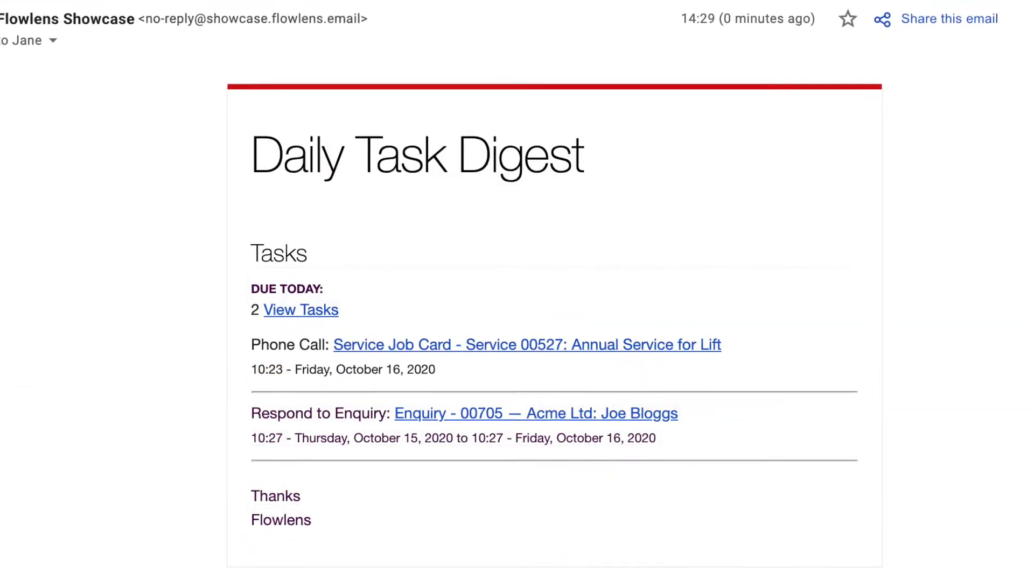
# Step: Scroll through the Daily Task Digest email listing today's due tasks
pyautogui.scroll(-3)
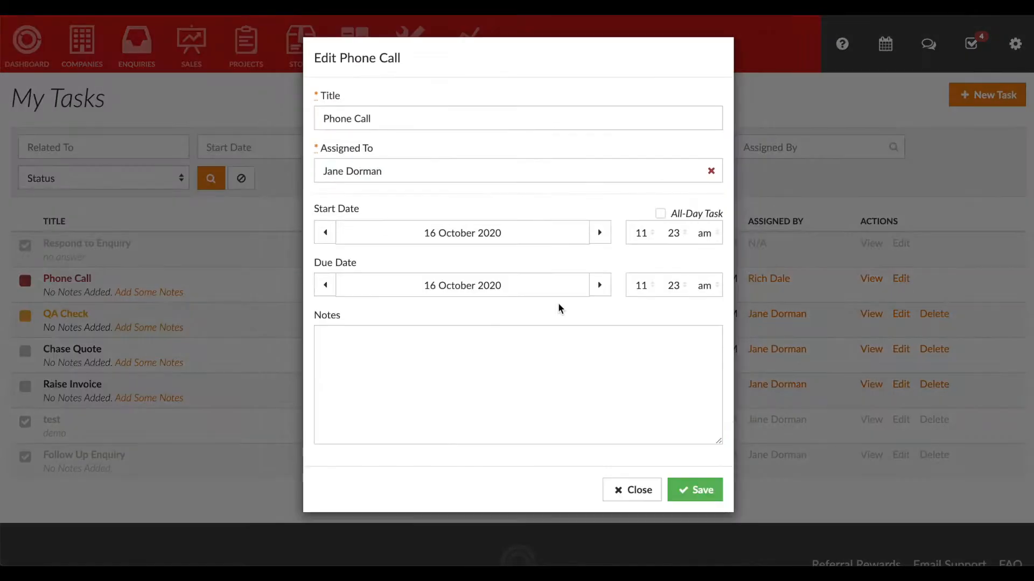
# Step: Push Phone Call's due date to 23 October, complete it, and schedule a later follow-up task
pyautogui.click(462, 285)
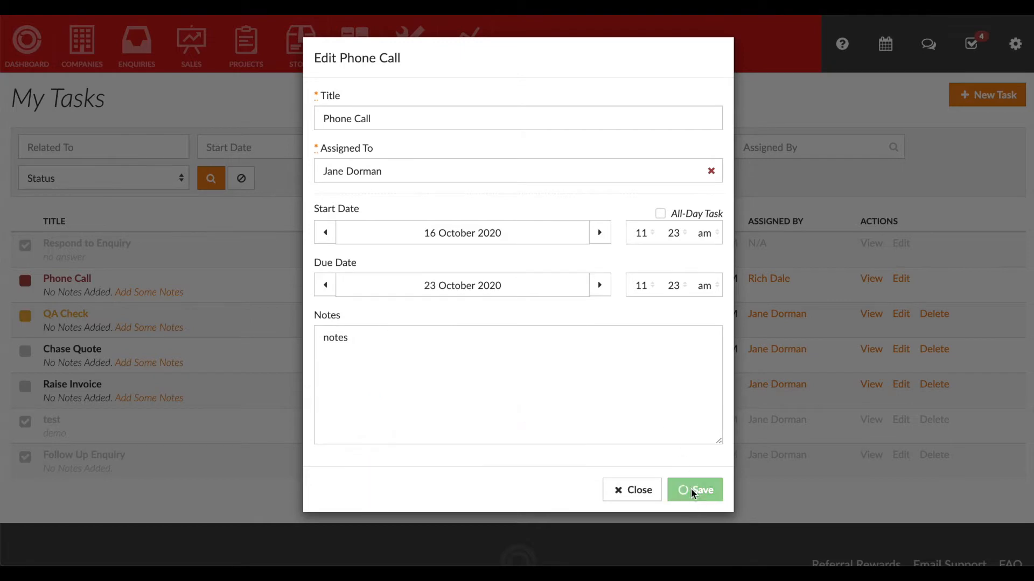
pyautogui.click(694, 490)
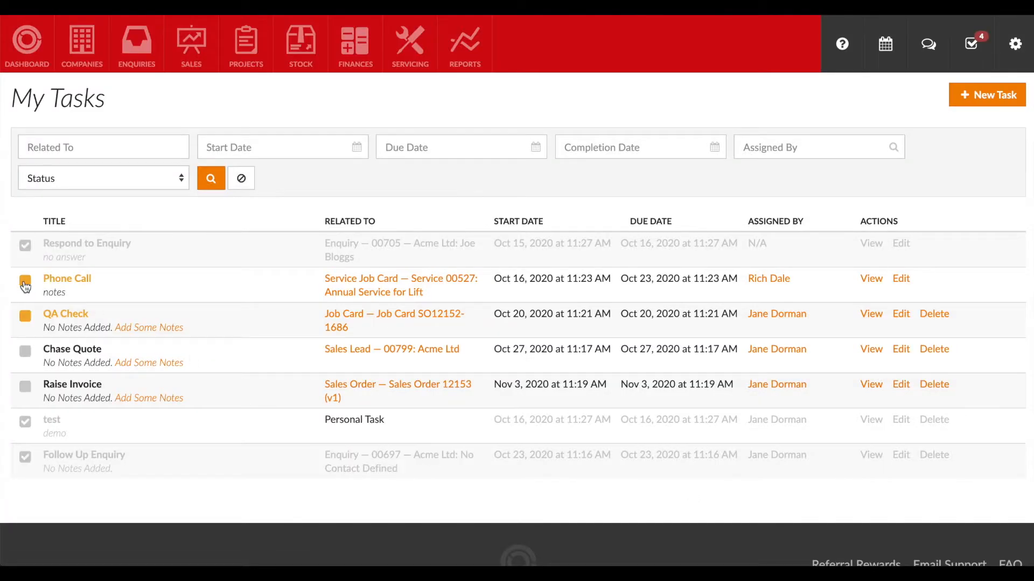
pyautogui.click(25, 285)
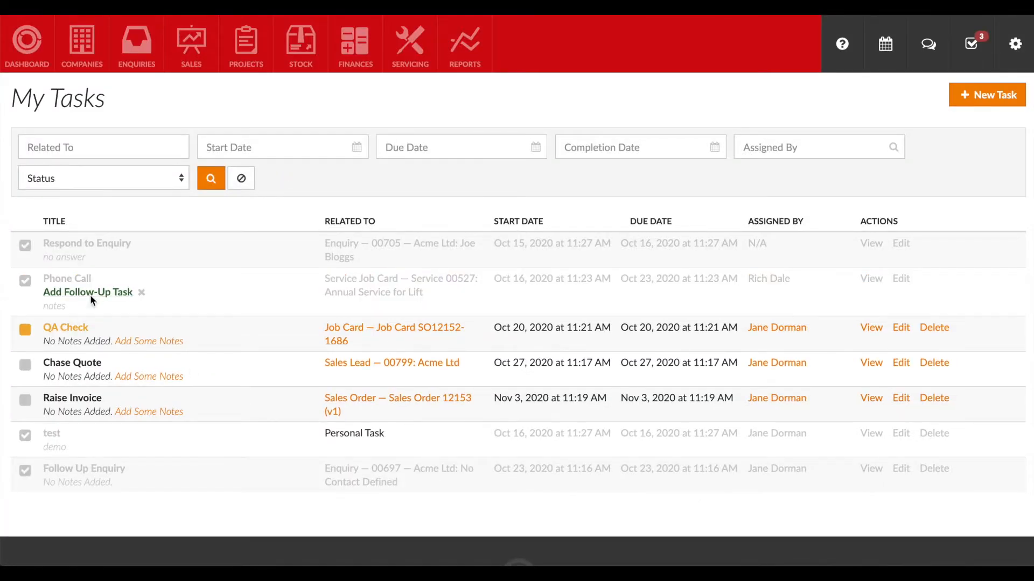
pyautogui.click(88, 292)
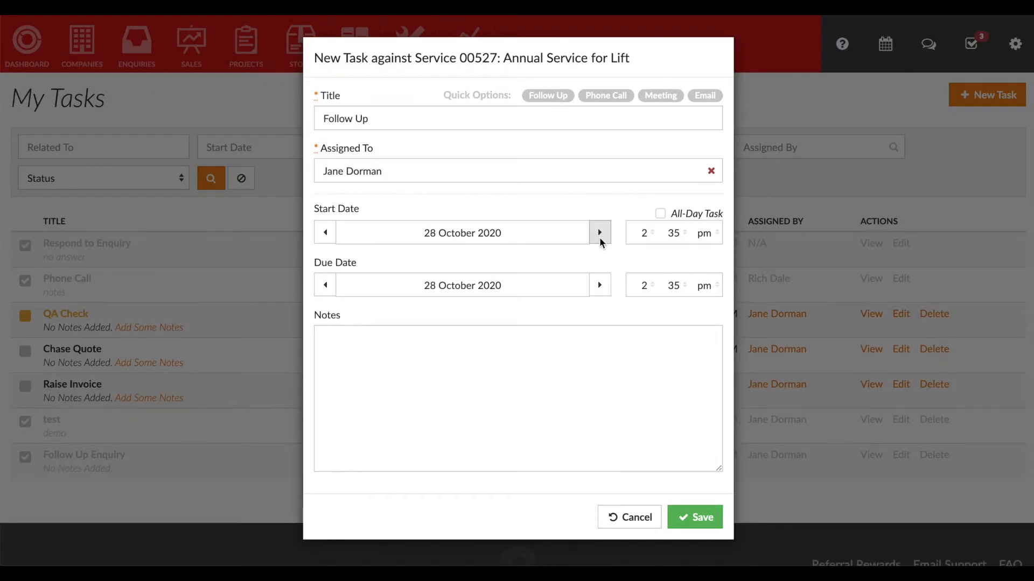
pyautogui.click(694, 516)
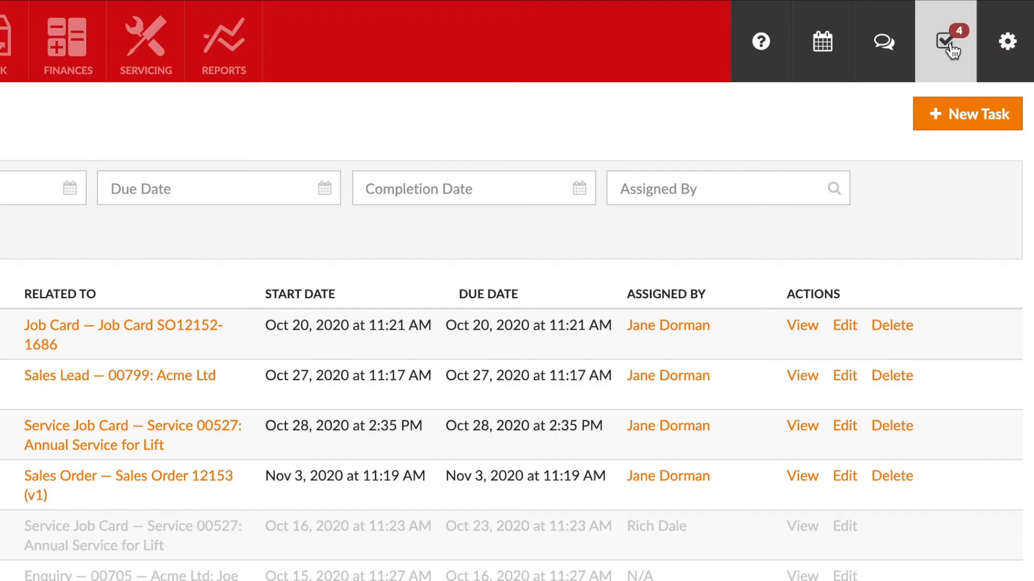
# Step: Show the header tasks dropdown with upcoming tasks and Add to Calendar options
pyautogui.click(943, 41)
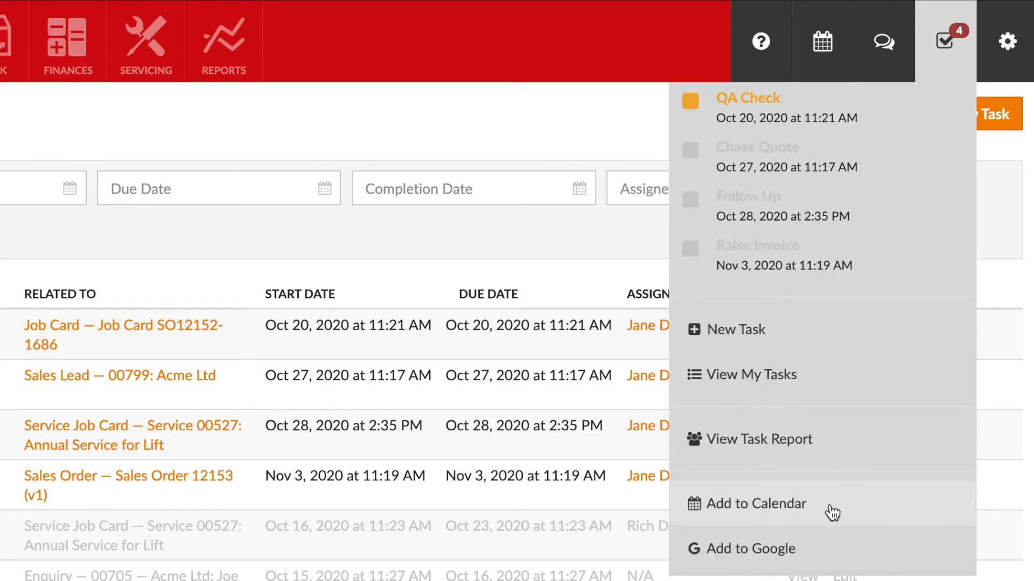
pyautogui.moveTo(842, 549)
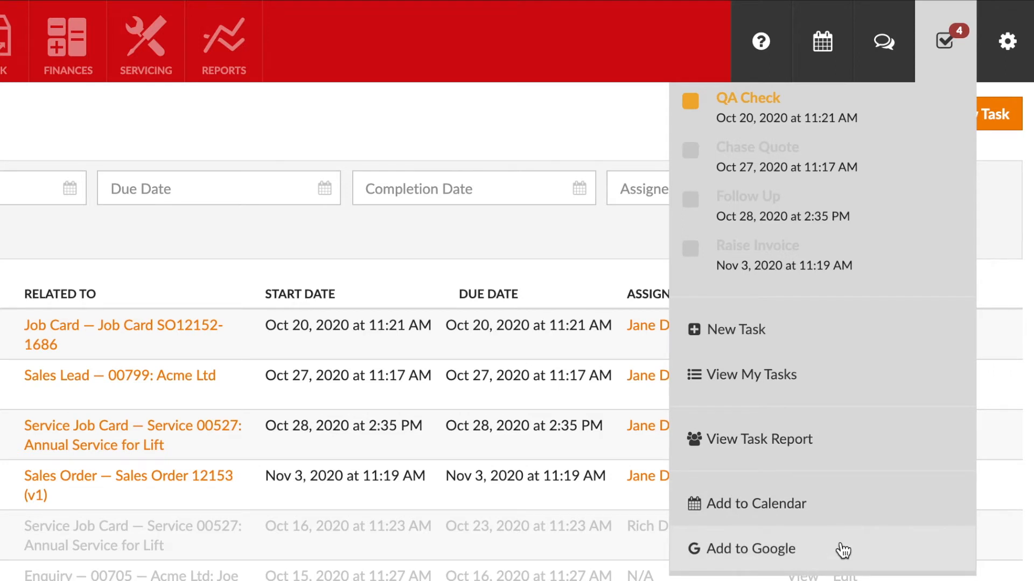
pyautogui.moveTo(846, 520)
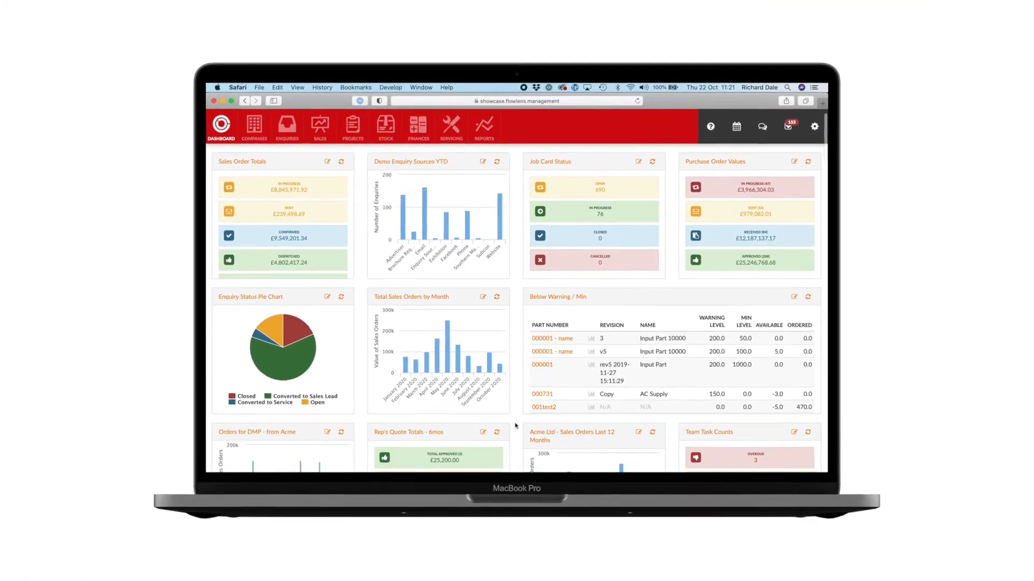
# Step: Scroll the Emca Ltd record down to its Uploads area with Choose Files
pyautogui.scroll(-3)
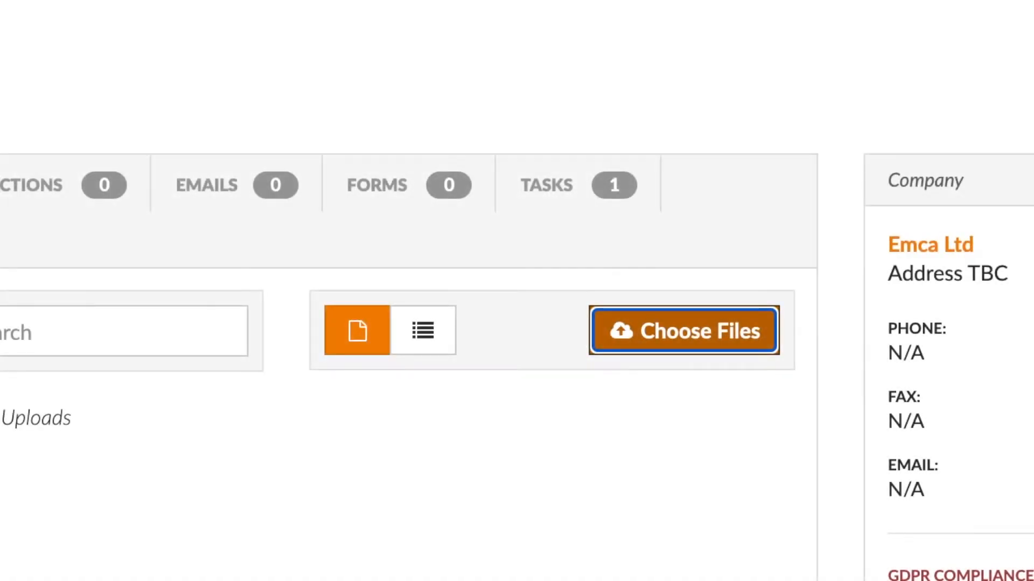
# Step: Upload 'Emca Ltd - PO - 12042.pdf' to Sales Order 12153 and view its file options
pyautogui.click(683, 332)
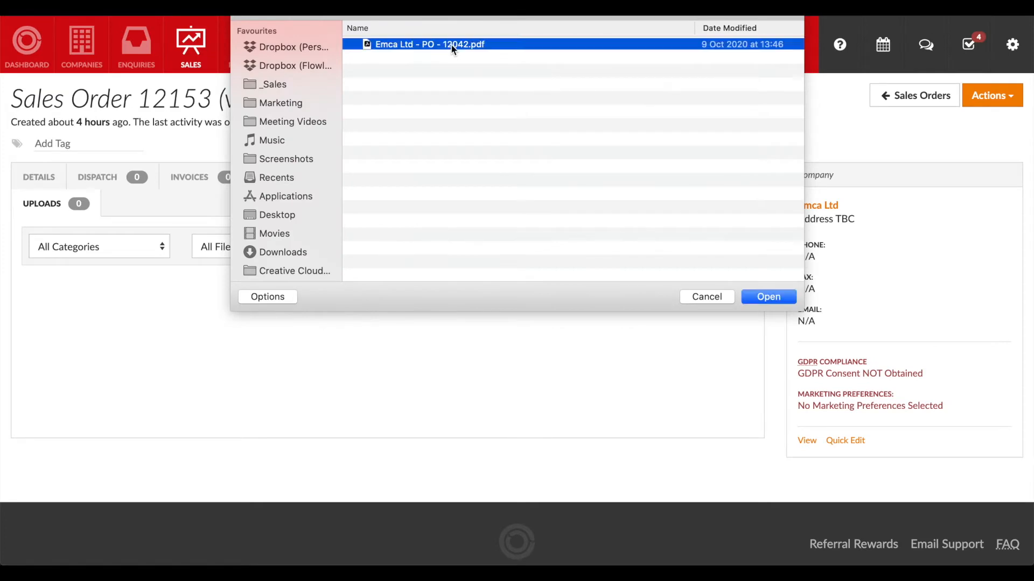
pyautogui.click(767, 297)
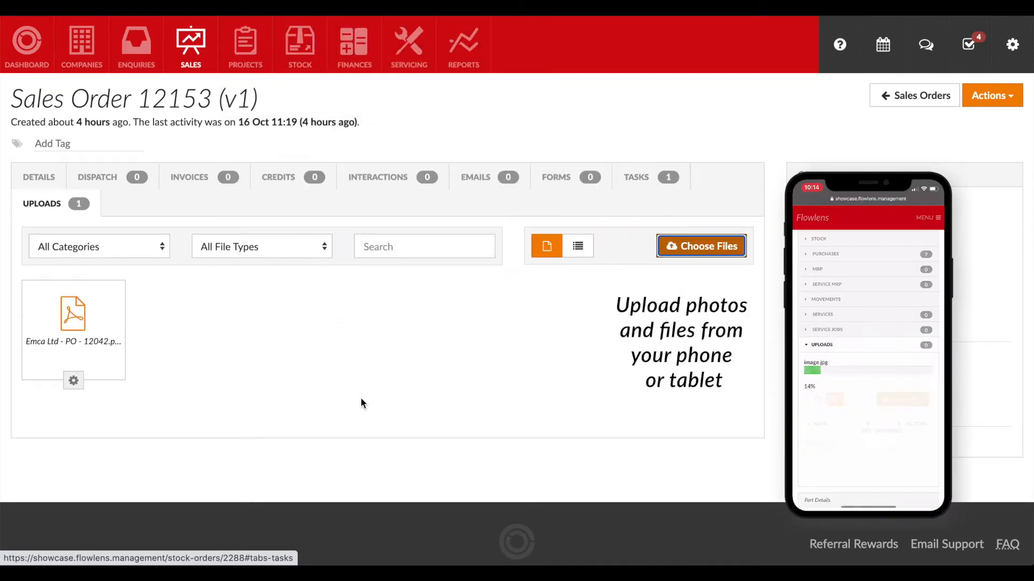
pyautogui.click(73, 380)
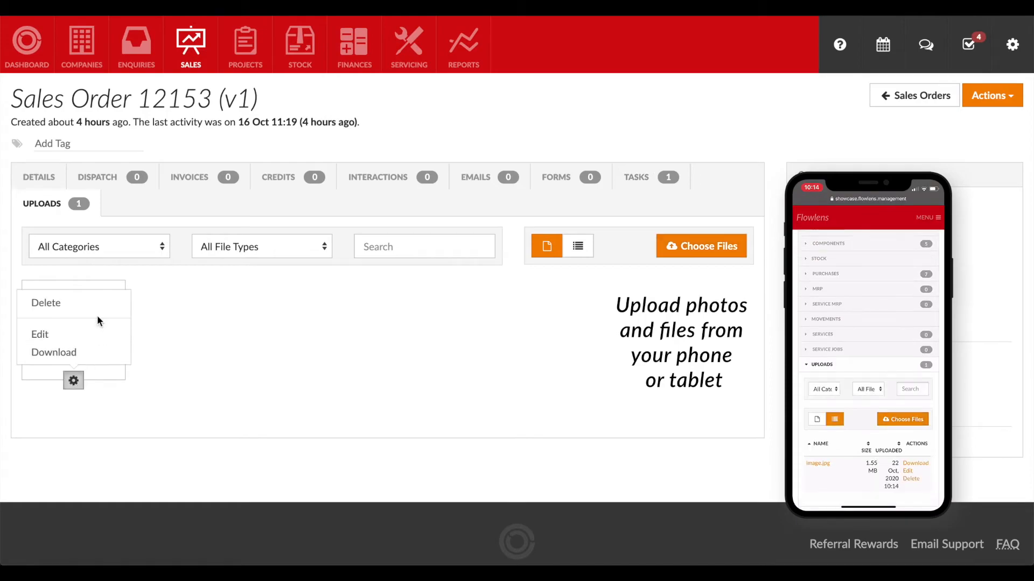
pyautogui.click(378, 176)
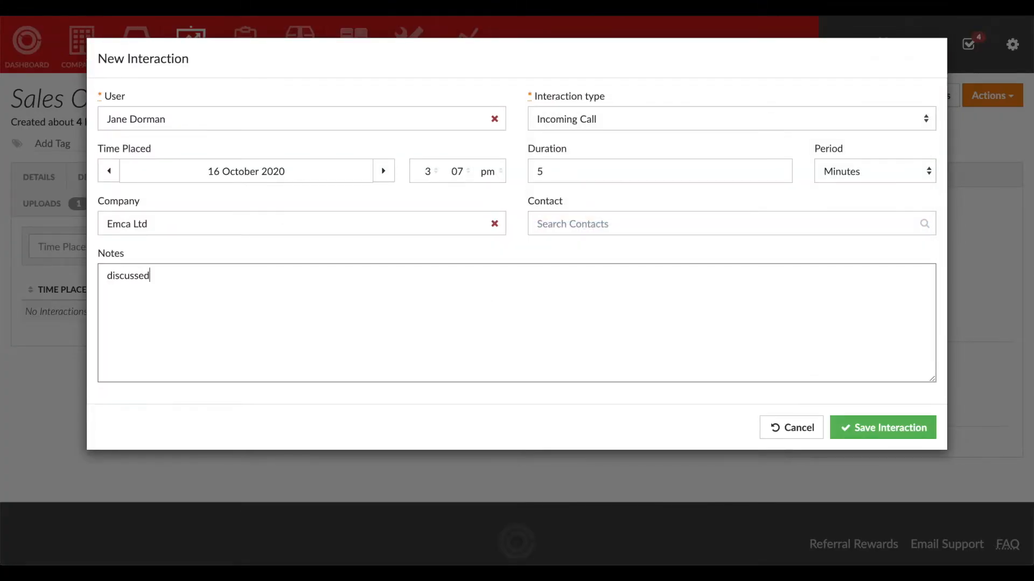
# Step: Save a 5-minute incoming call noting 'delivery schedule' and 'to confirm by email'
pyautogui.write('delivery schedule')
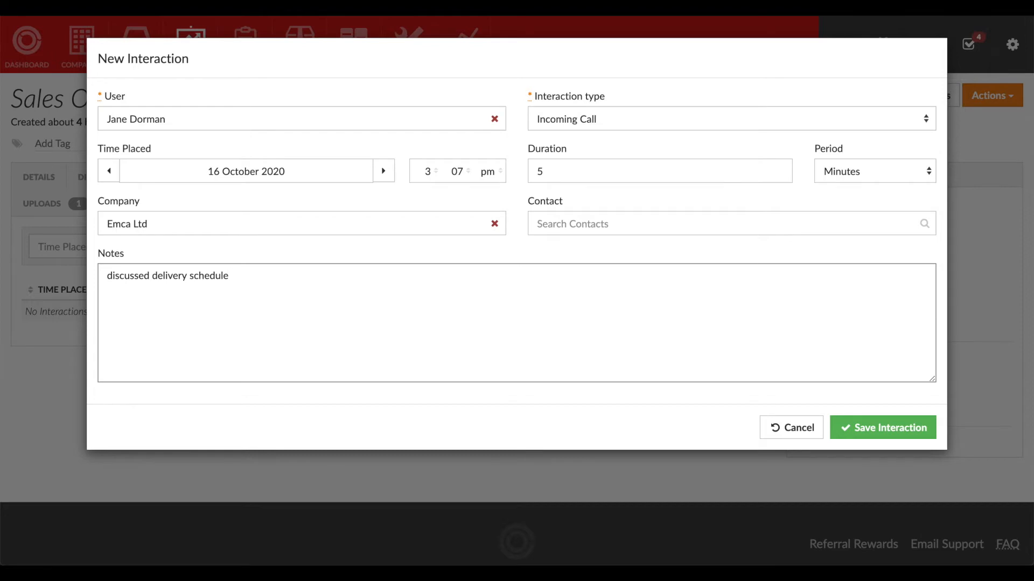
pyautogui.write('to confirm by email')
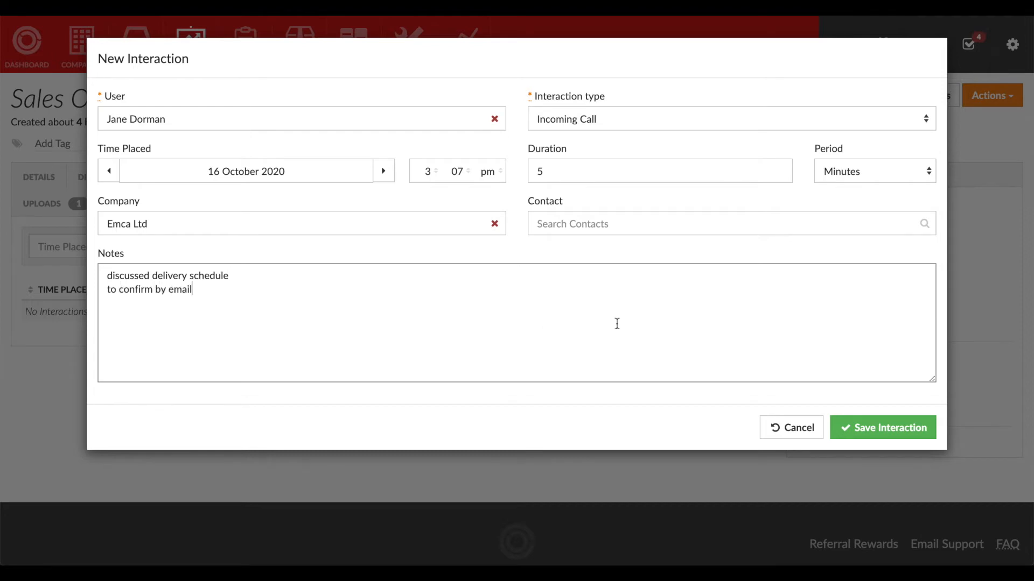
pyautogui.click(881, 427)
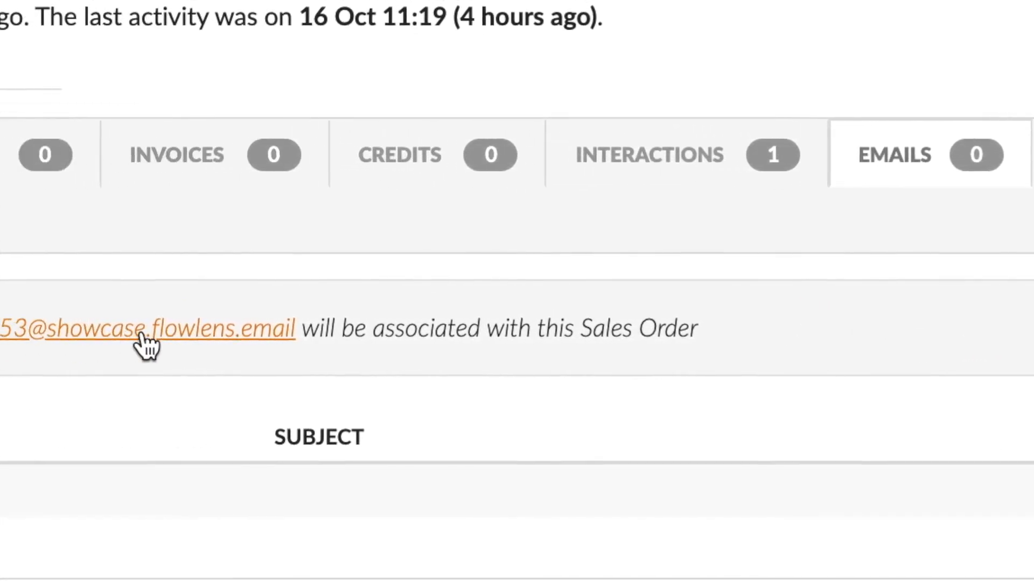
# Step: Forward the purchase order email to the so-12153 address and view its attachments
pyautogui.click(144, 328)
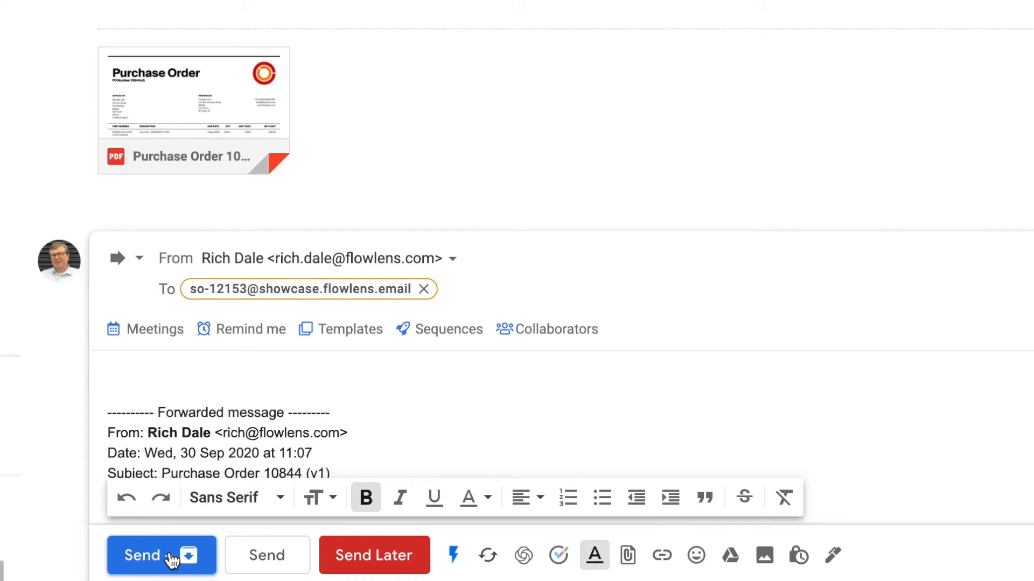
pyautogui.click(142, 555)
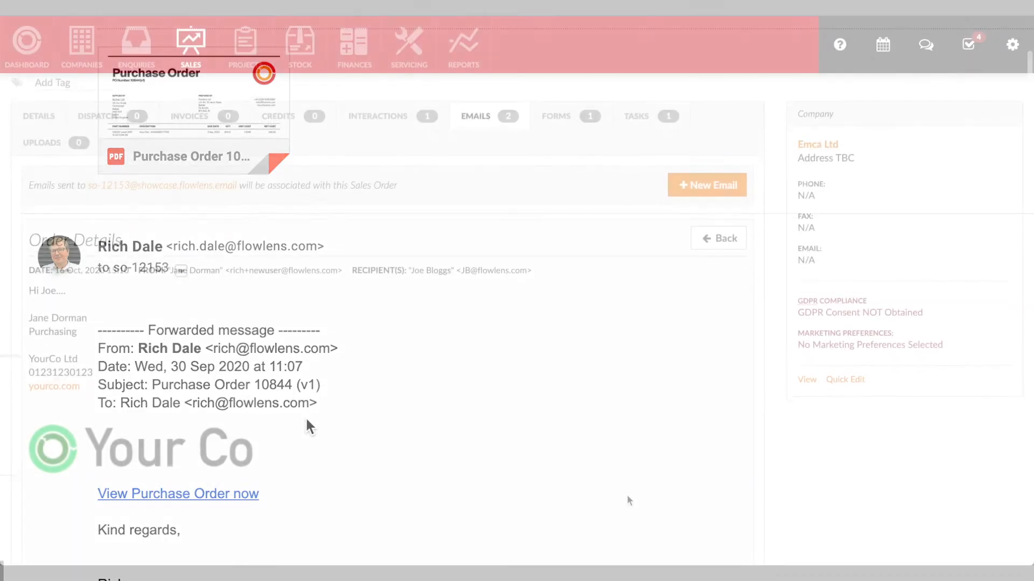
pyautogui.scroll(-3)
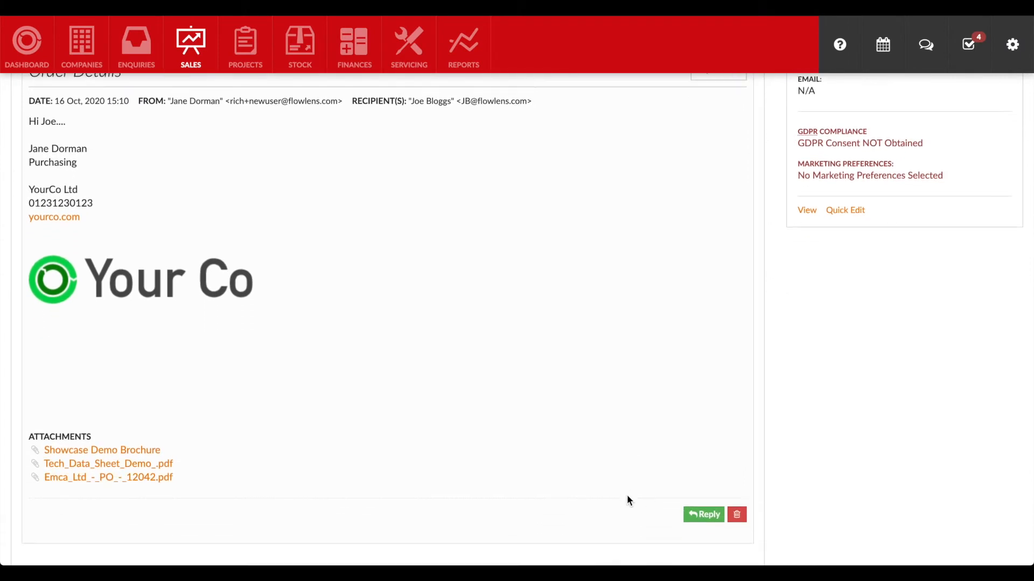
pyautogui.scroll(-3)
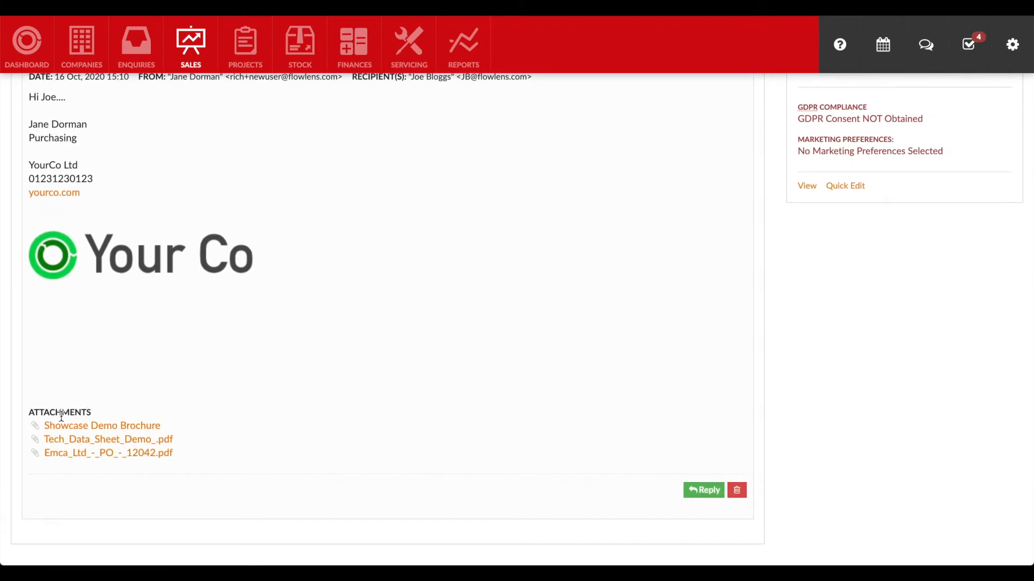
pyautogui.moveTo(176, 462)
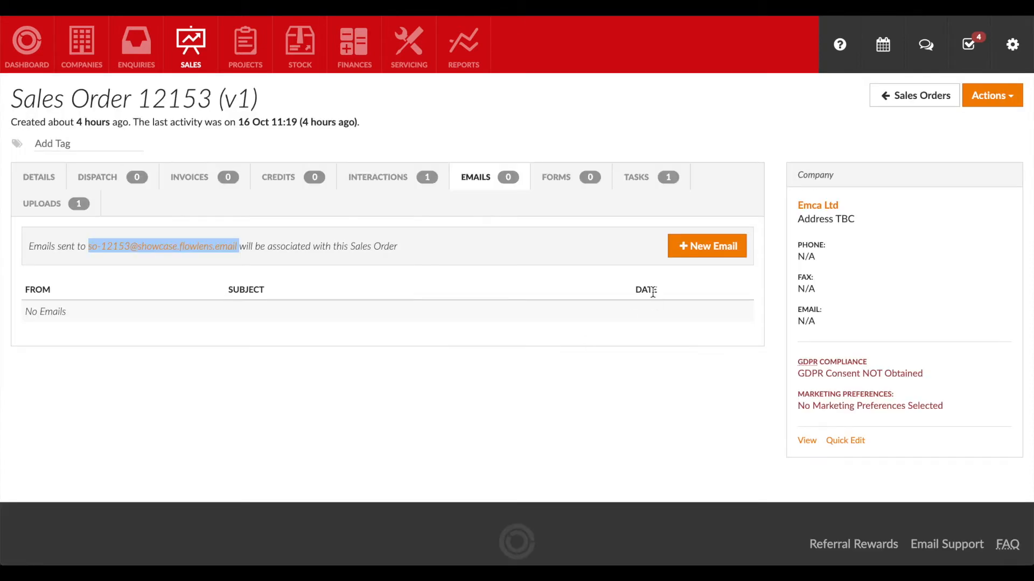
# Step: Draft a new email to Joe Bloggs with subject 'Order Details' and a greeting
pyautogui.click(706, 246)
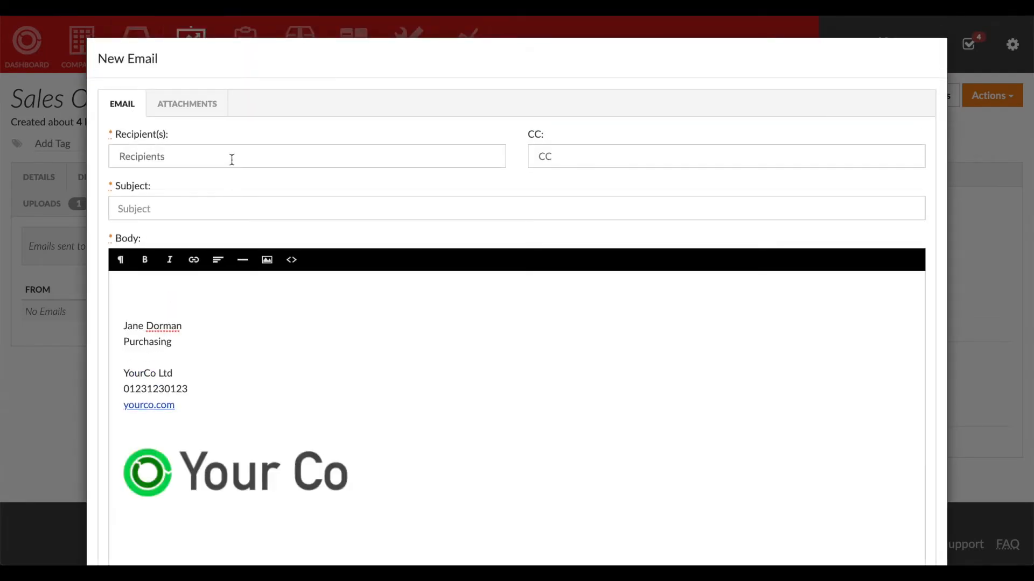
pyautogui.write('joe b')
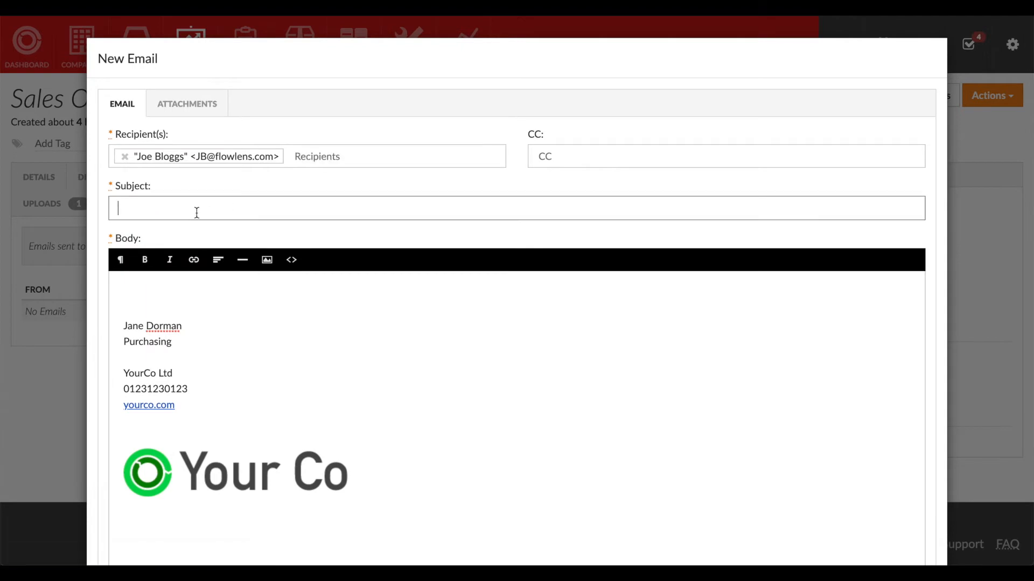
pyautogui.write('Order Details')
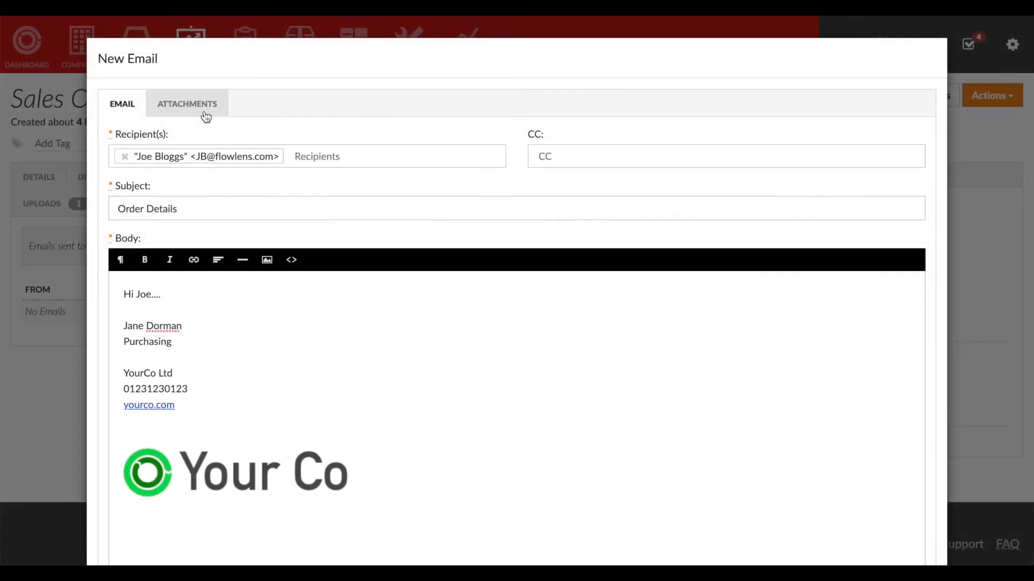
pyautogui.click(187, 103)
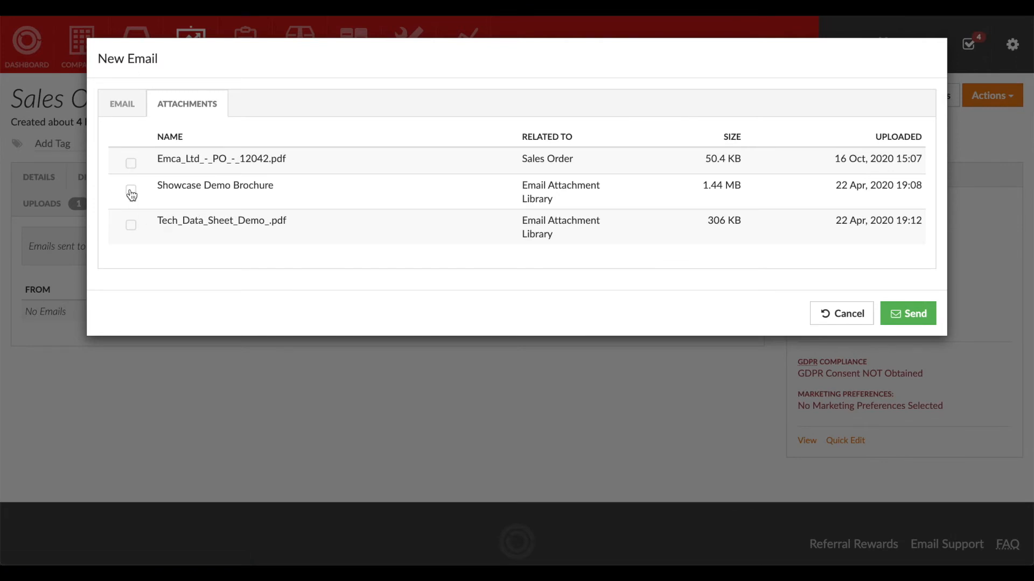
# Step: Attach the Showcase Demo Brochure, tech data sheet and Emca Ltd PO PDF, then send
pyautogui.click(130, 226)
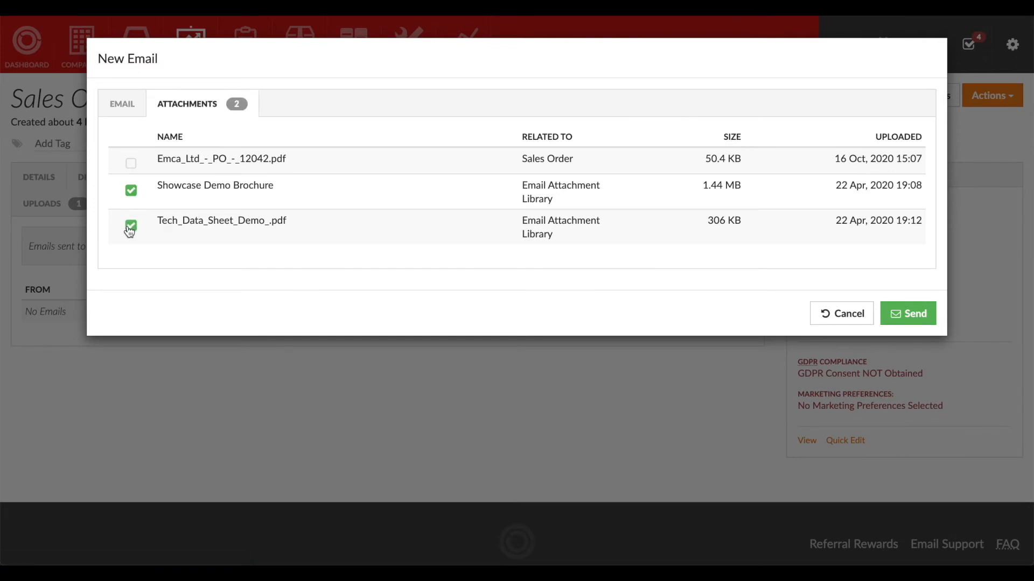
pyautogui.click(130, 164)
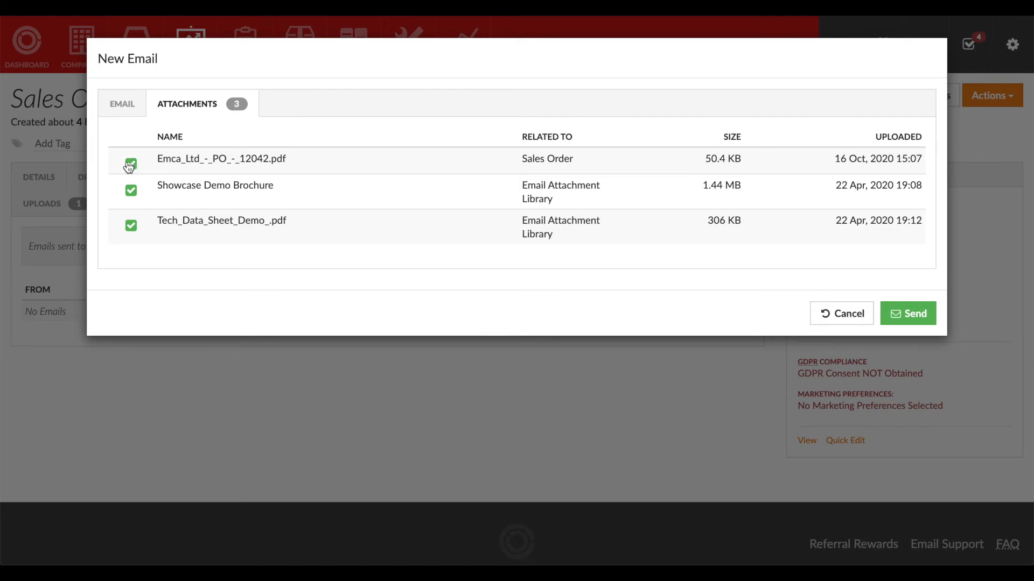
pyautogui.moveTo(164, 151)
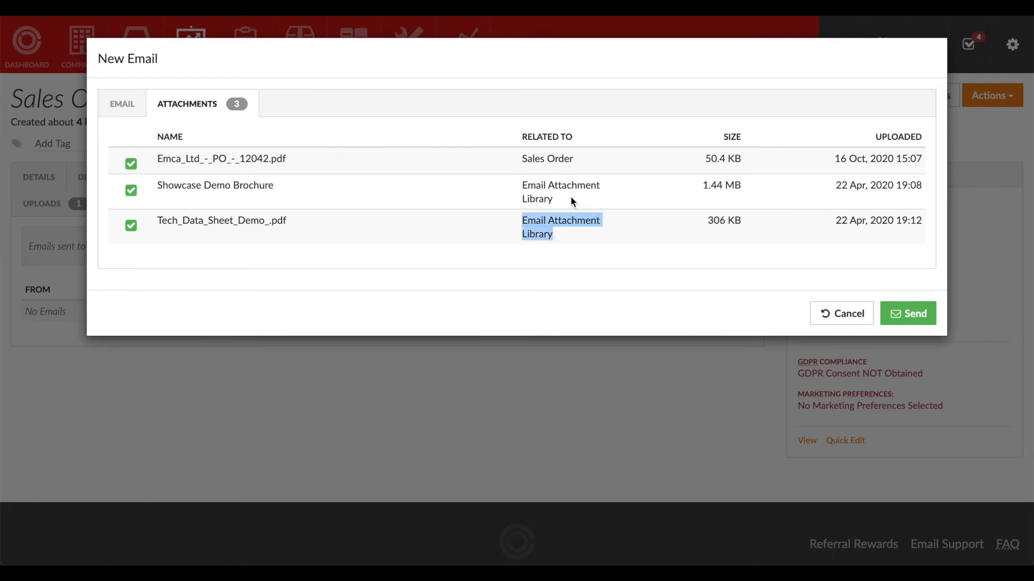
pyautogui.moveTo(833, 291)
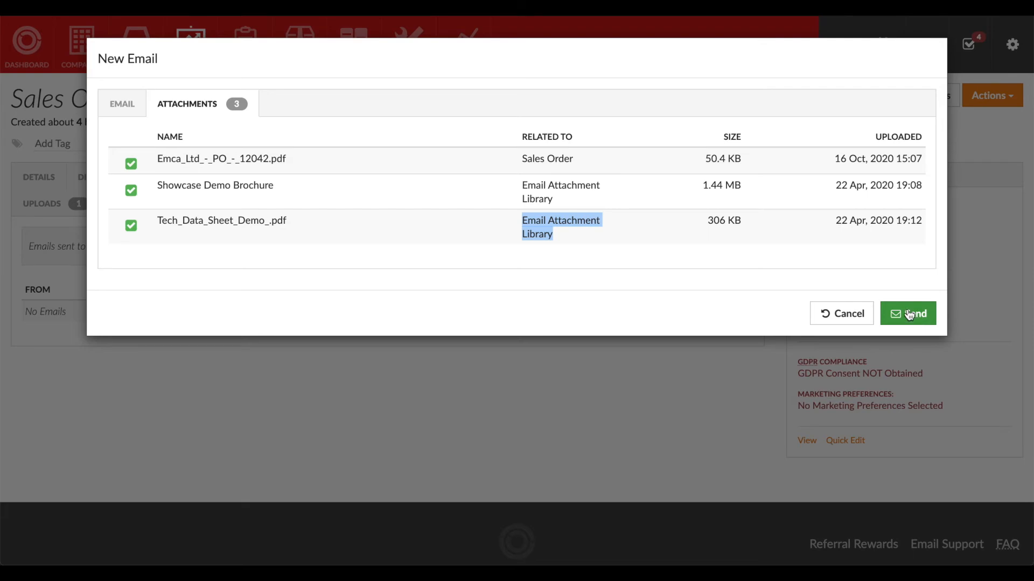
pyautogui.click(908, 313)
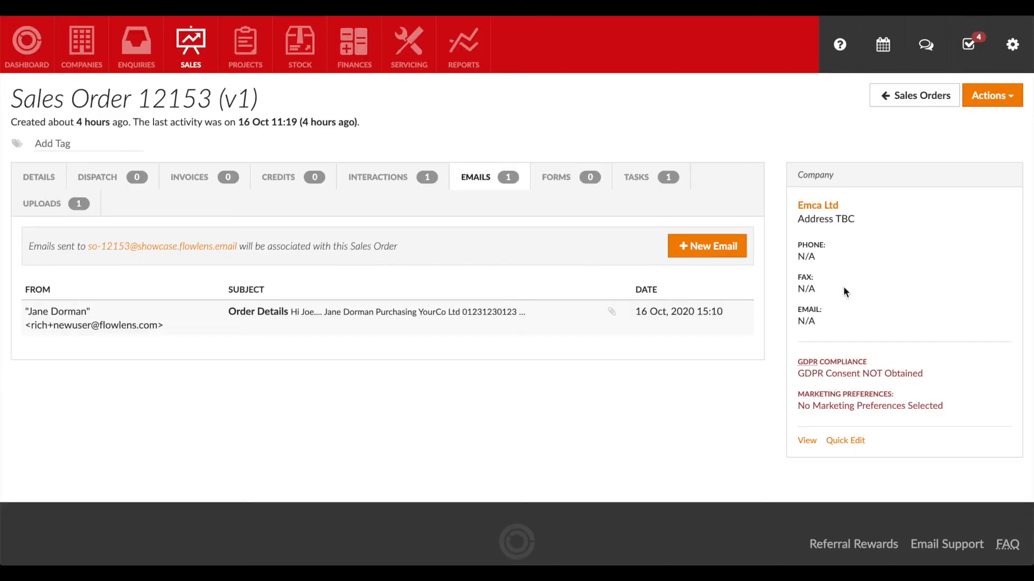
pyautogui.click(555, 176)
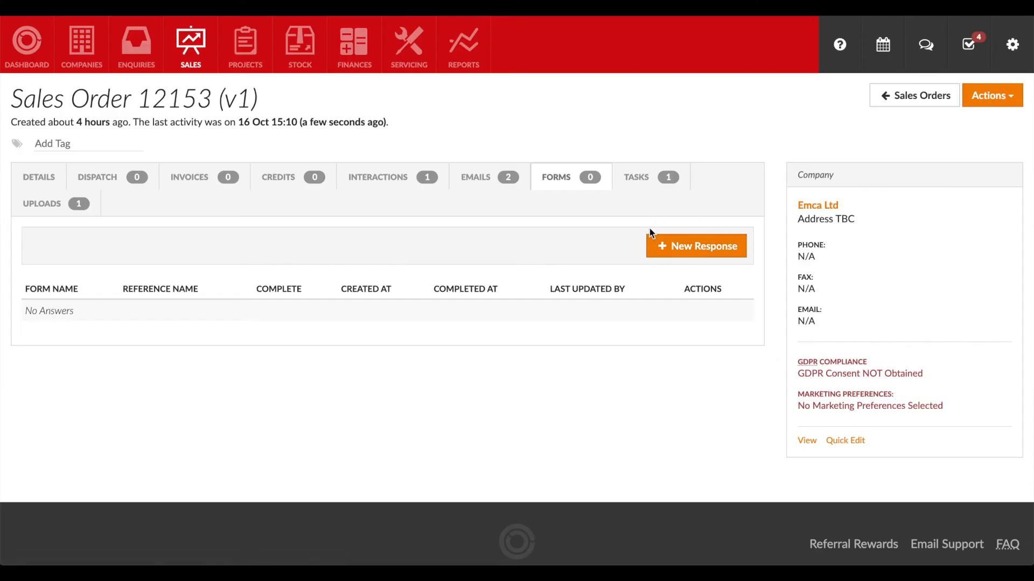
# Step: Add a Sales Order Invoicing Stages response, answer all four stages Yes, and complete it
pyautogui.click(696, 246)
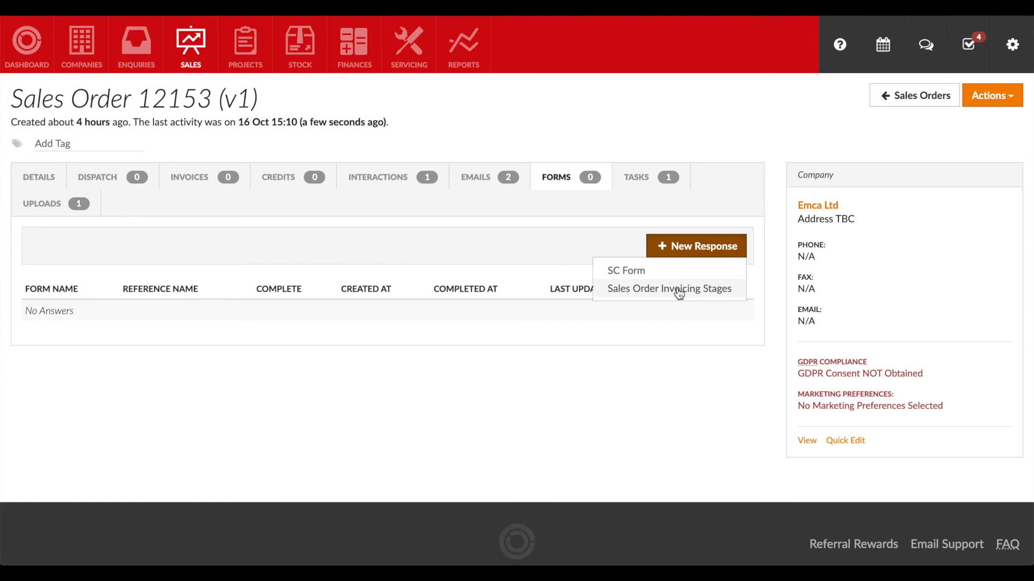
pyautogui.click(668, 288)
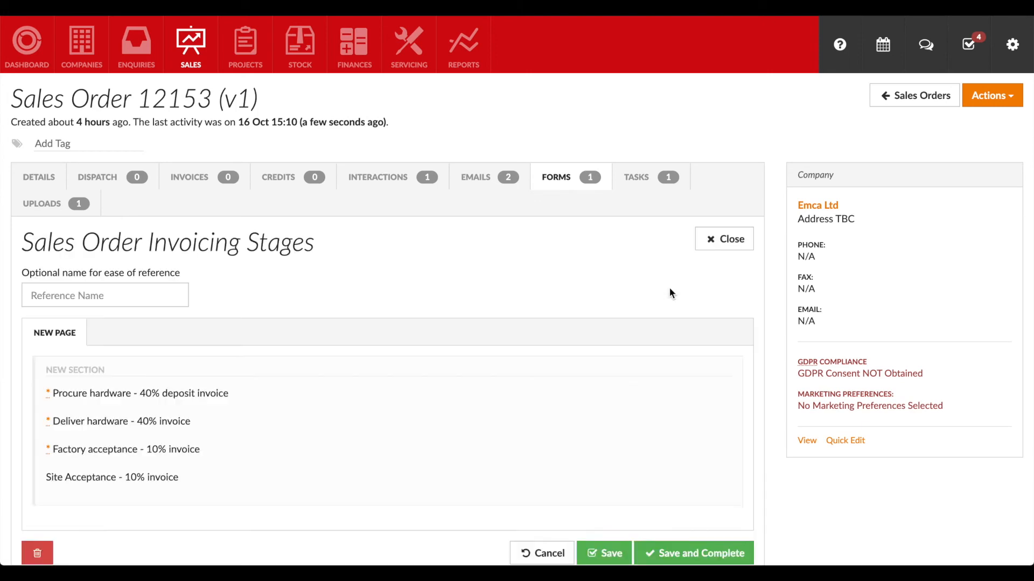
pyautogui.scroll(-3)
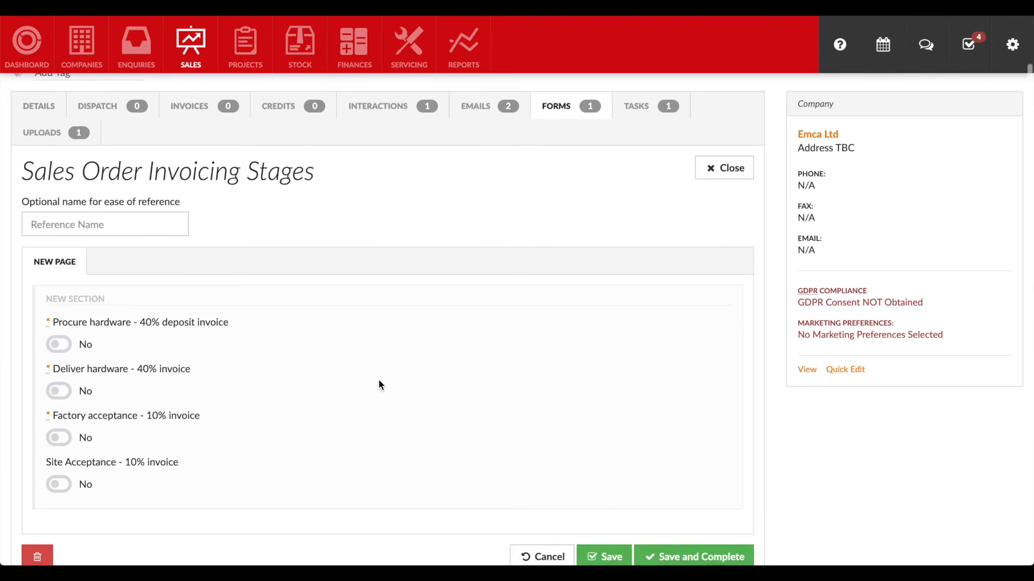
pyautogui.scroll(-3)
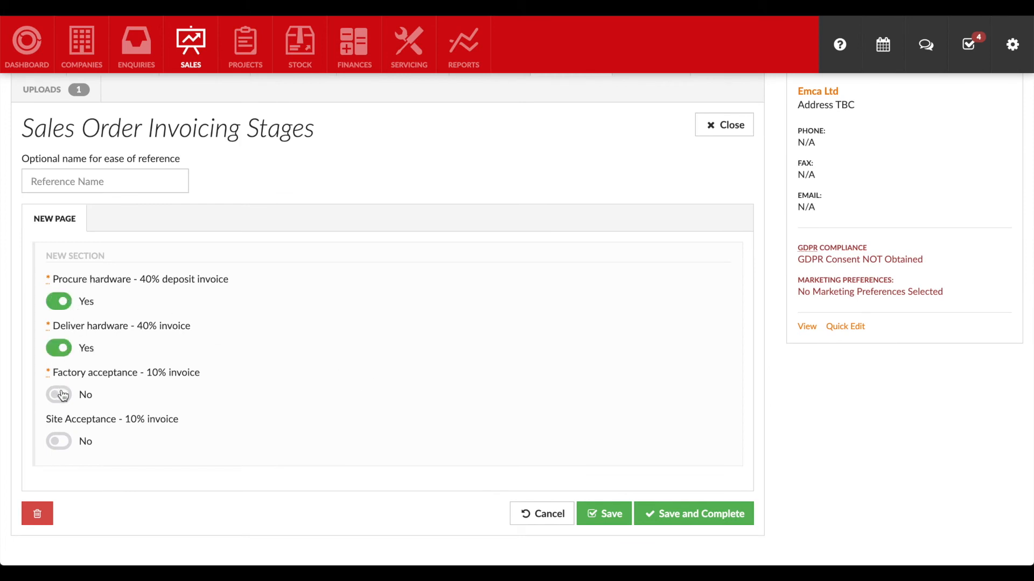
pyautogui.click(58, 394)
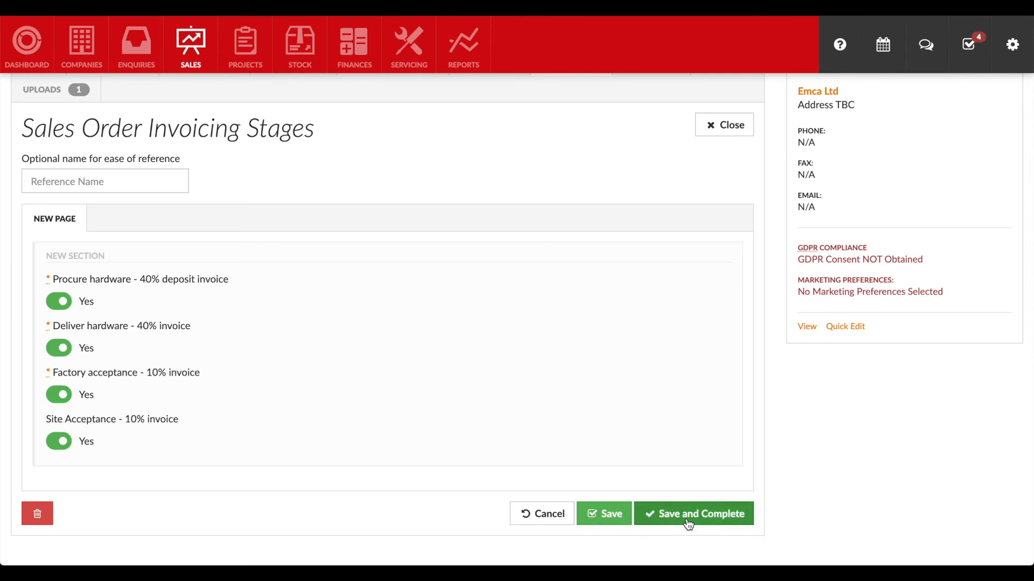
pyautogui.click(694, 514)
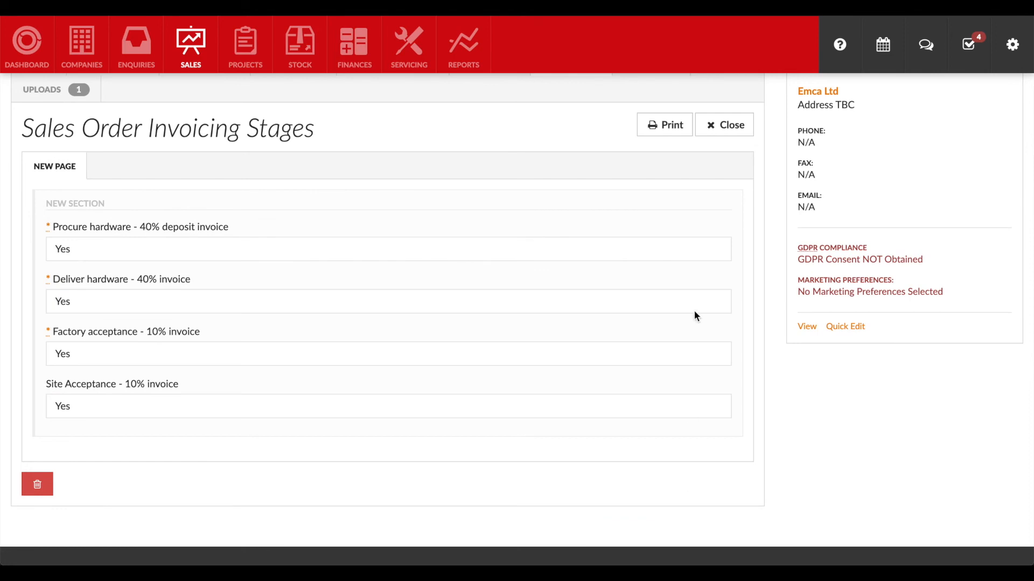
pyautogui.moveTo(702, 290)
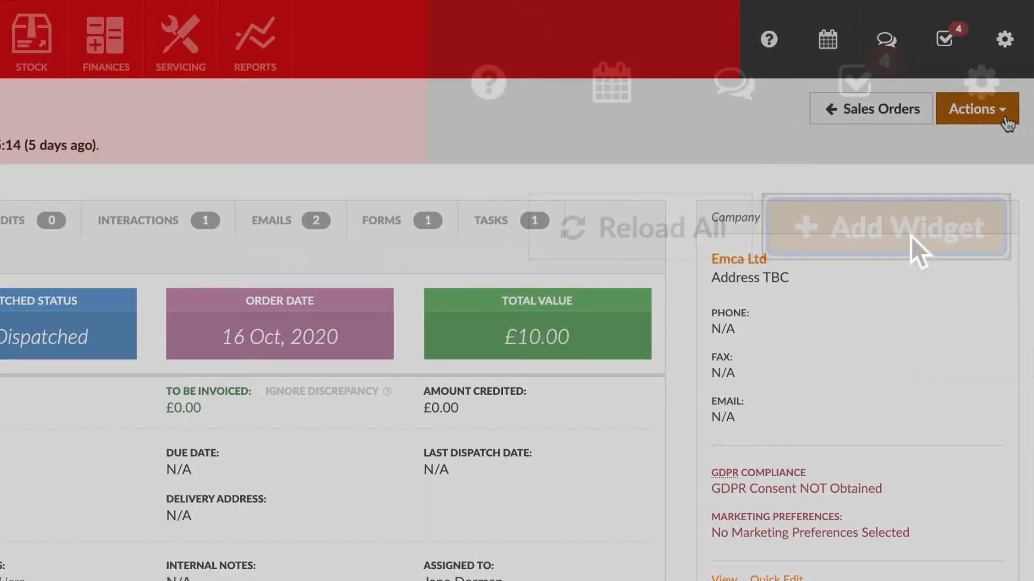
# Step: Show the Actions dropdown for the sales order and the Acme Ltd purchase order
pyautogui.click(975, 109)
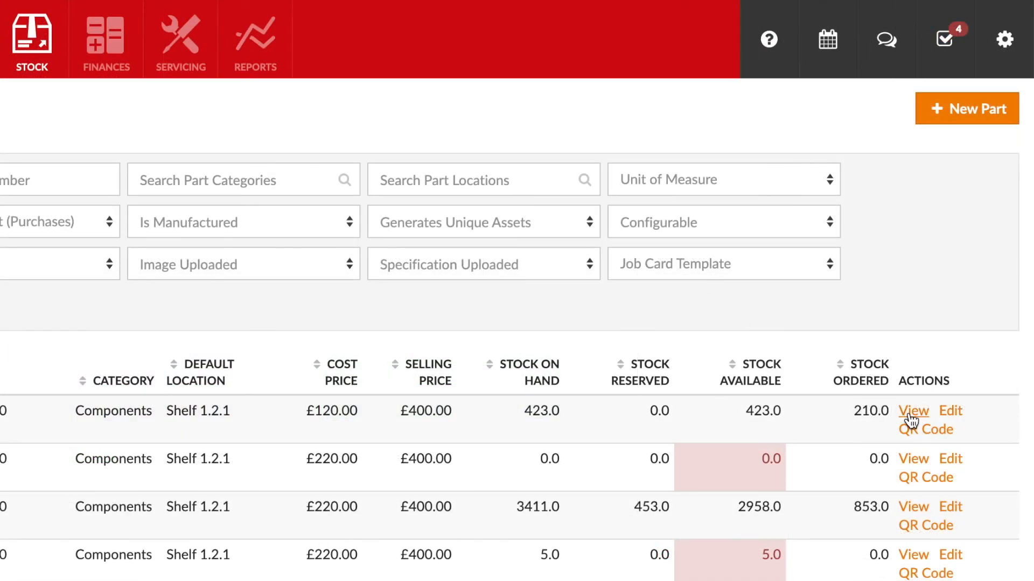
pyautogui.click(971, 109)
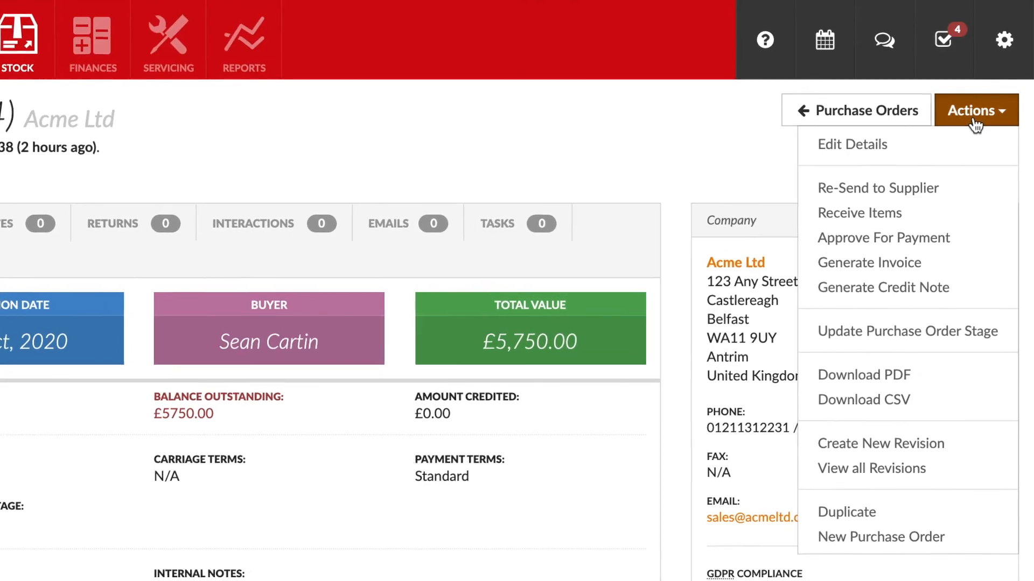